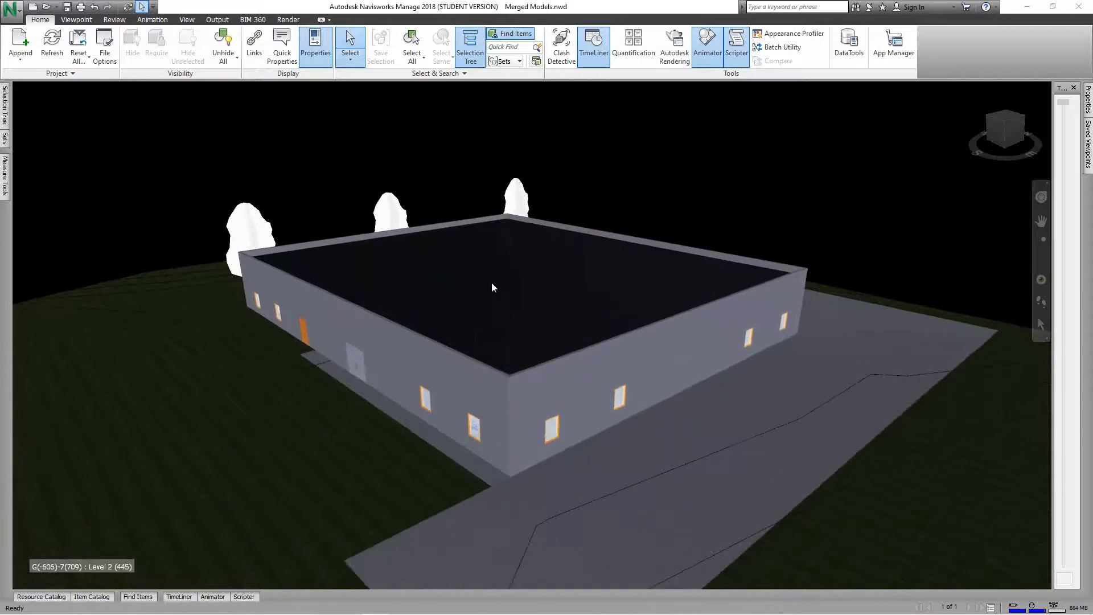
Pull the view back to the whole building and enable Quantification from the Home Tools panel.
left_click_drag(492, 289, 545, 290)
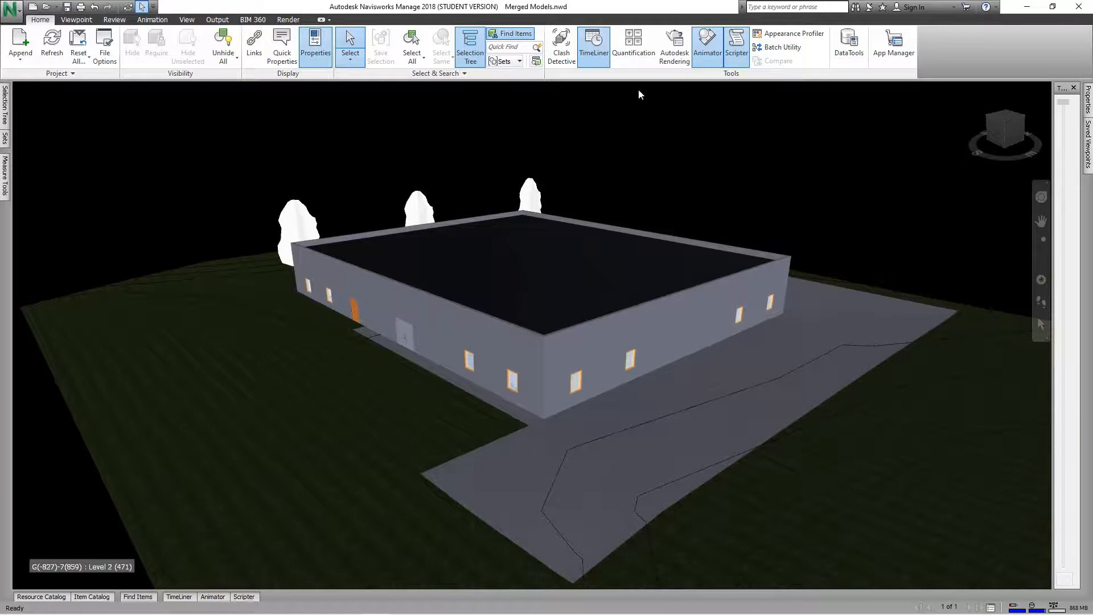
mouse_move(633, 43)
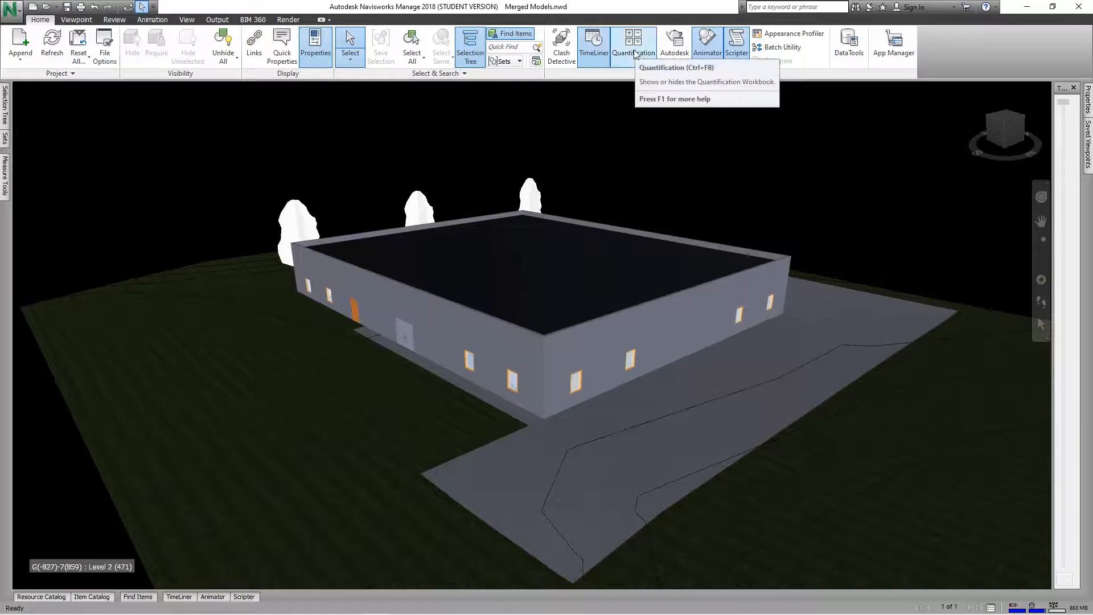
left_click(633, 42)
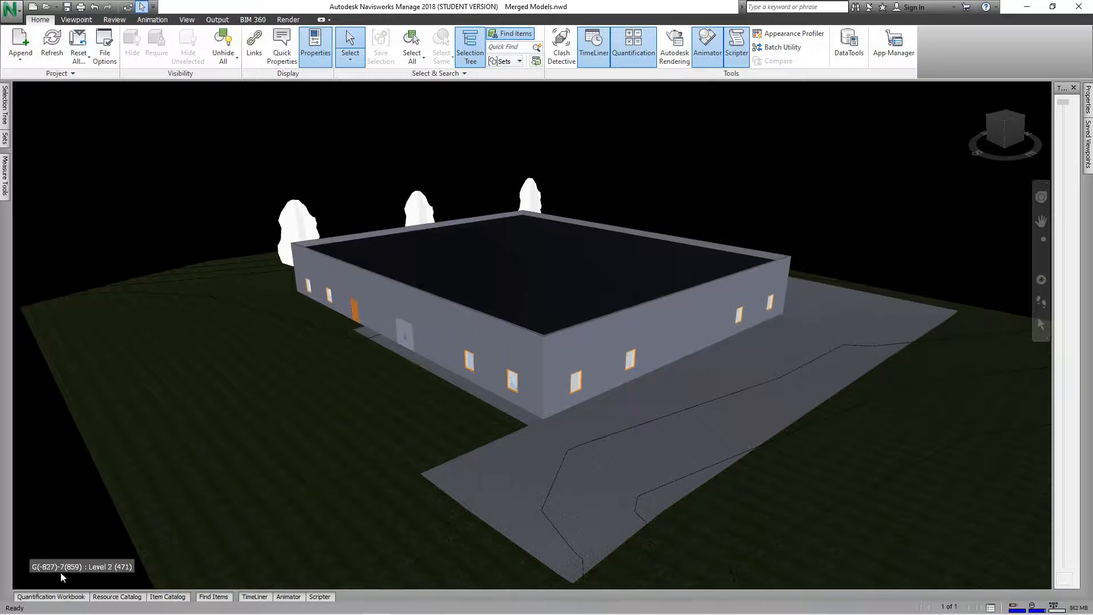
Open the docked Quantification Workbook panel beneath the model view.
left_click(50, 595)
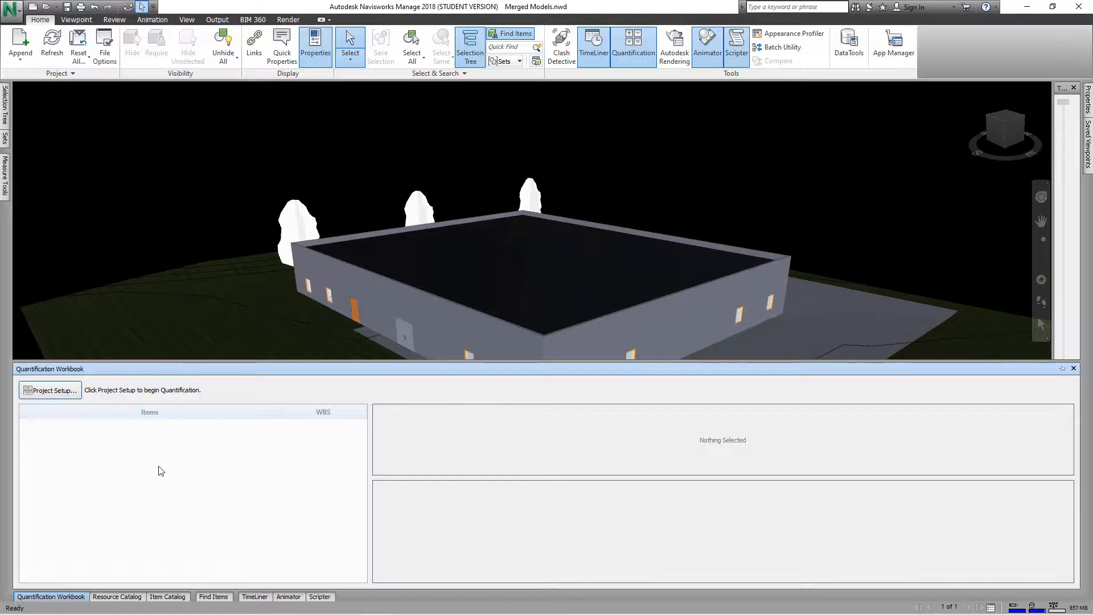
mouse_move(58, 418)
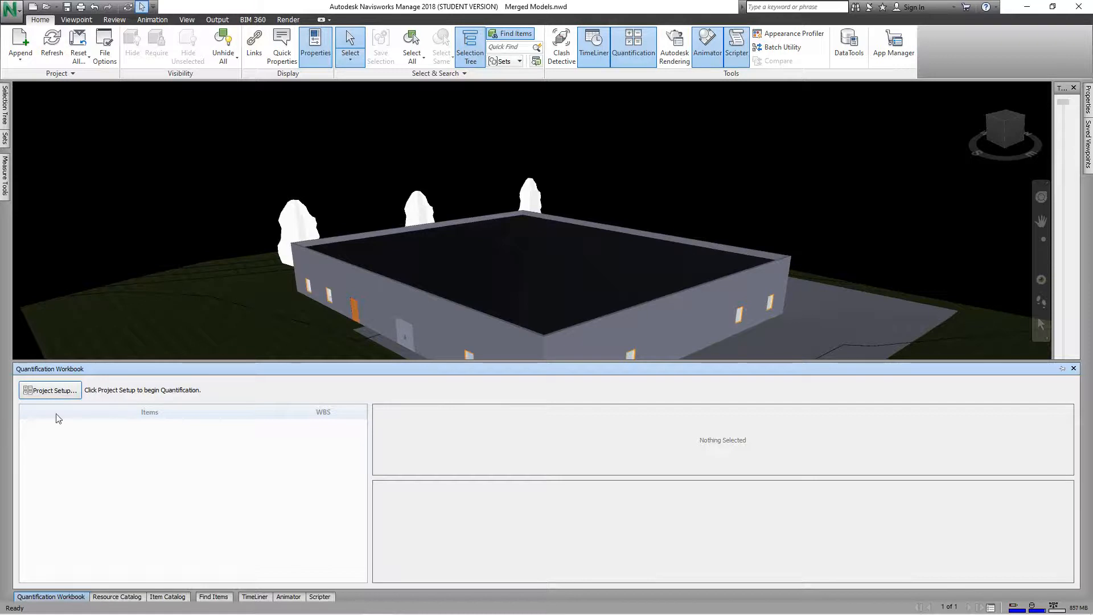
Start Project Setup, compare CSI-16 and Uniformat catalogs, keep None and continue to units.
left_click(49, 390)
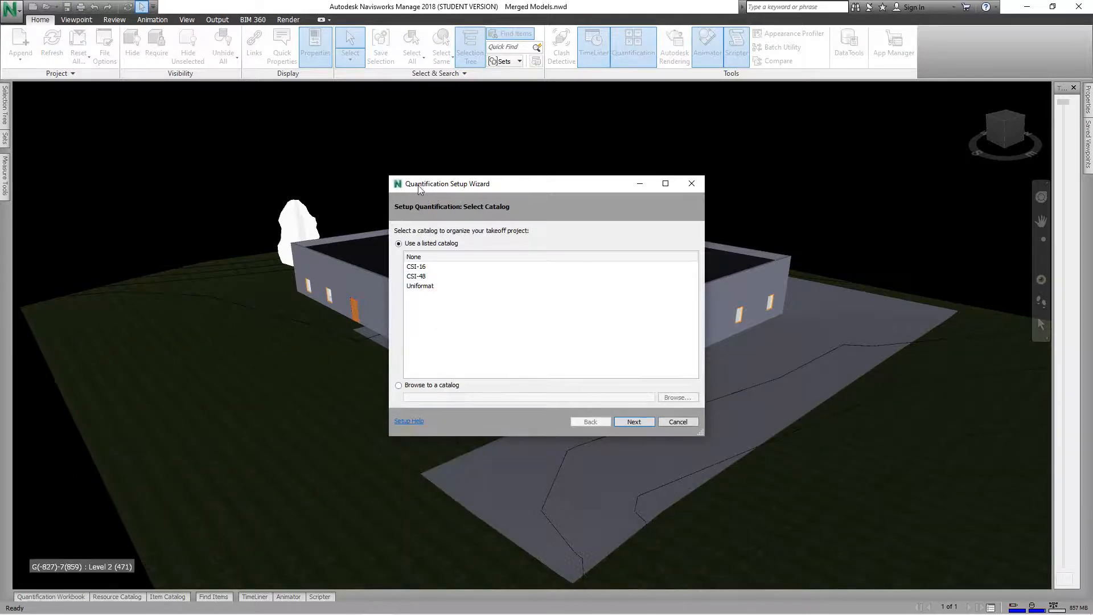
mouse_move(530, 212)
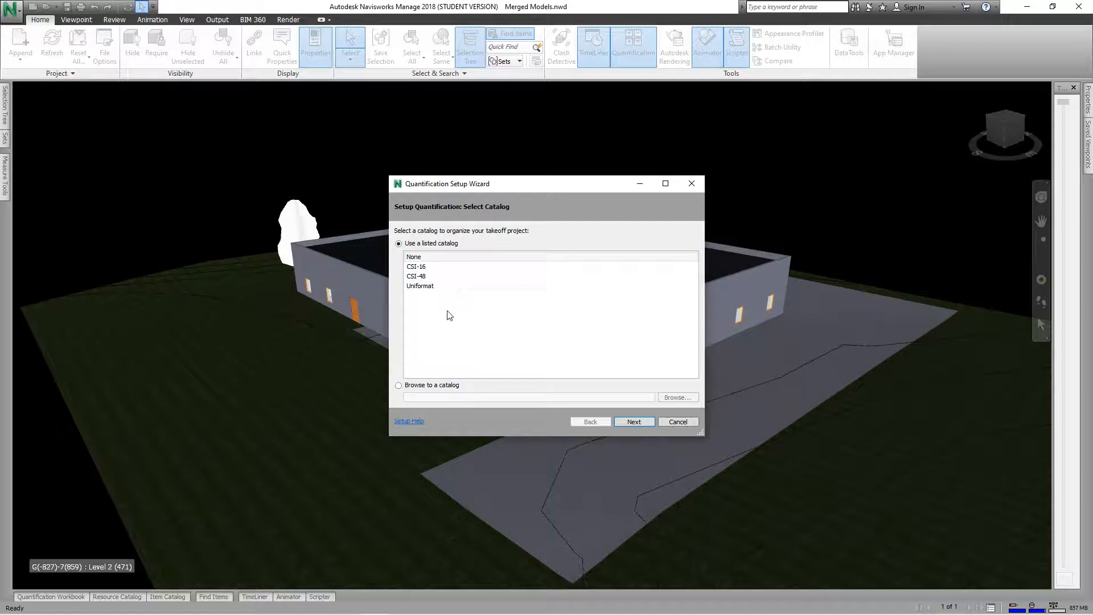
left_click(417, 266)
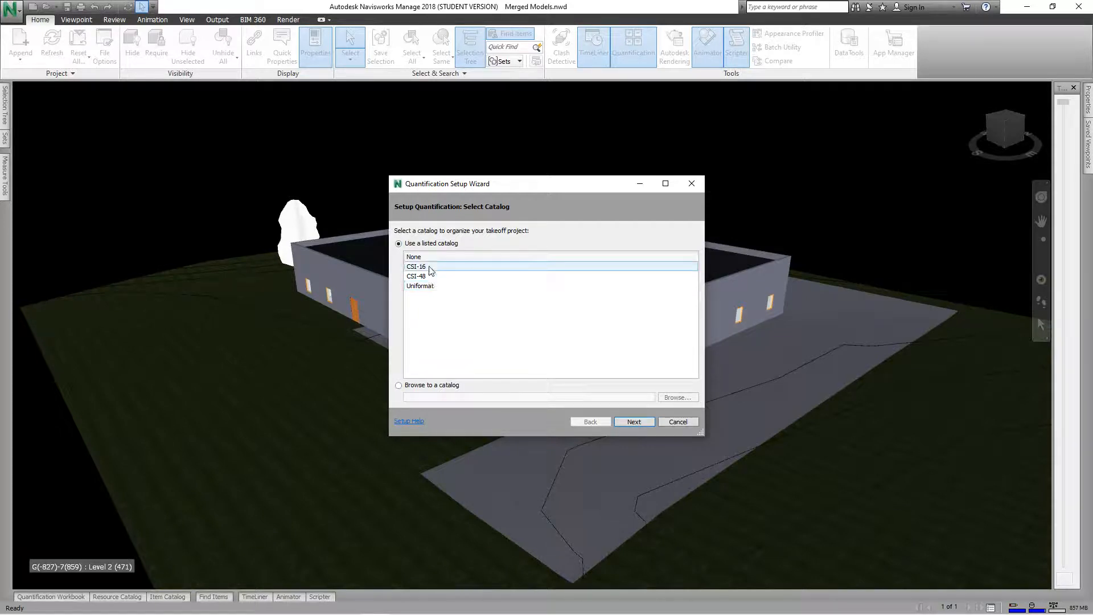
left_click(420, 286)
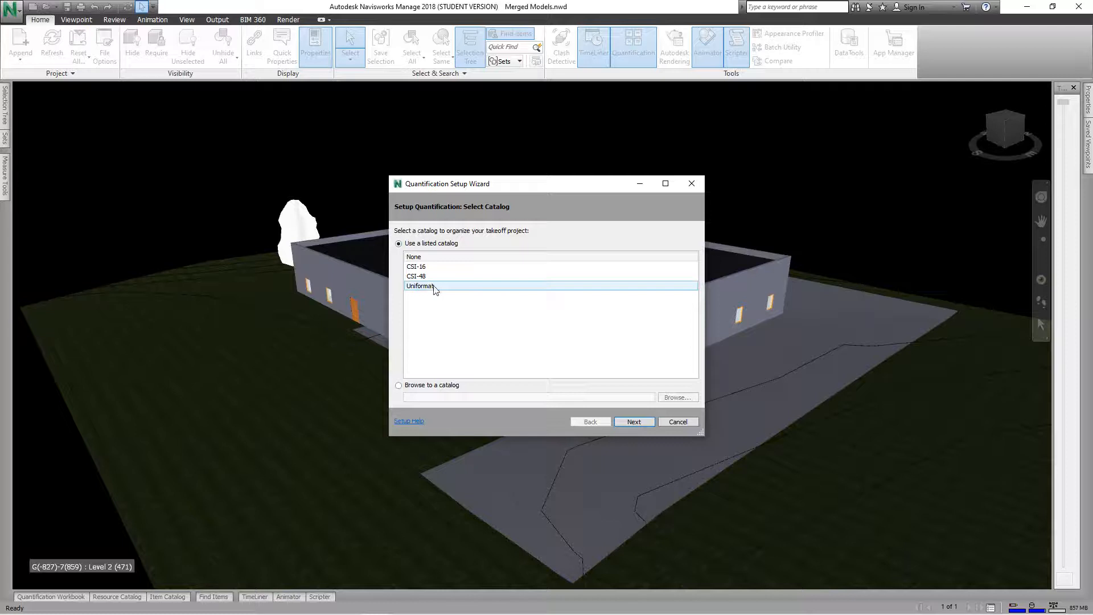
mouse_move(420, 286)
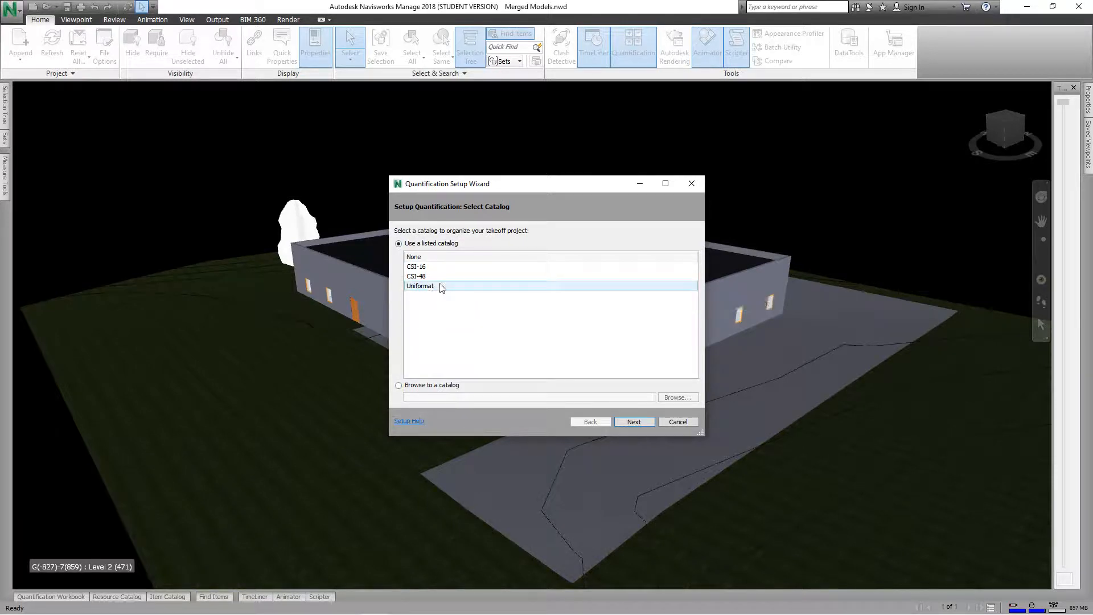
left_click(417, 267)
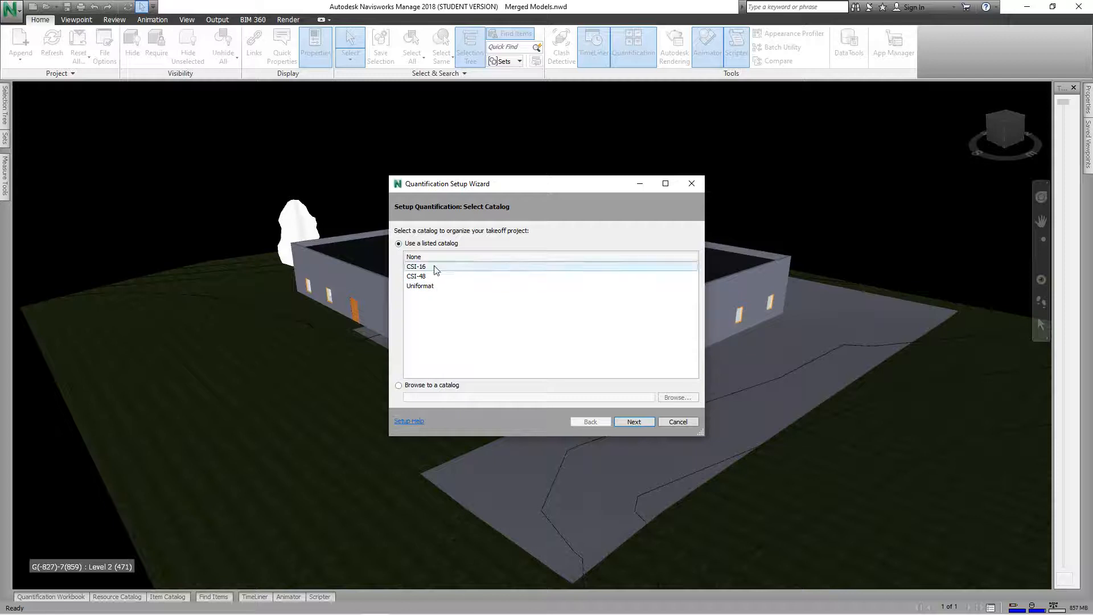
left_click(414, 256)
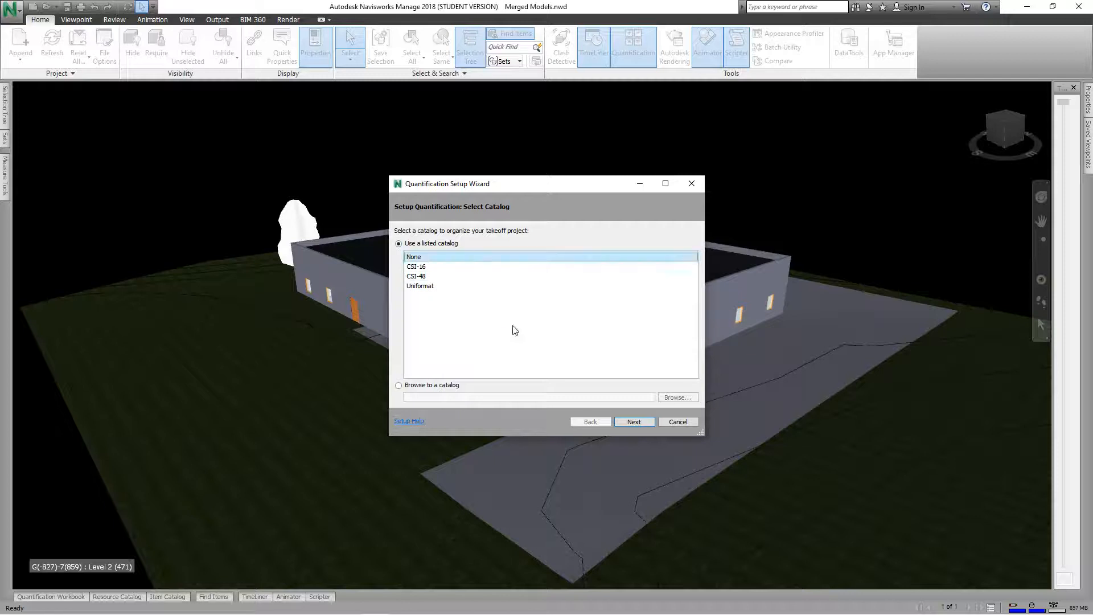
left_click(633, 422)
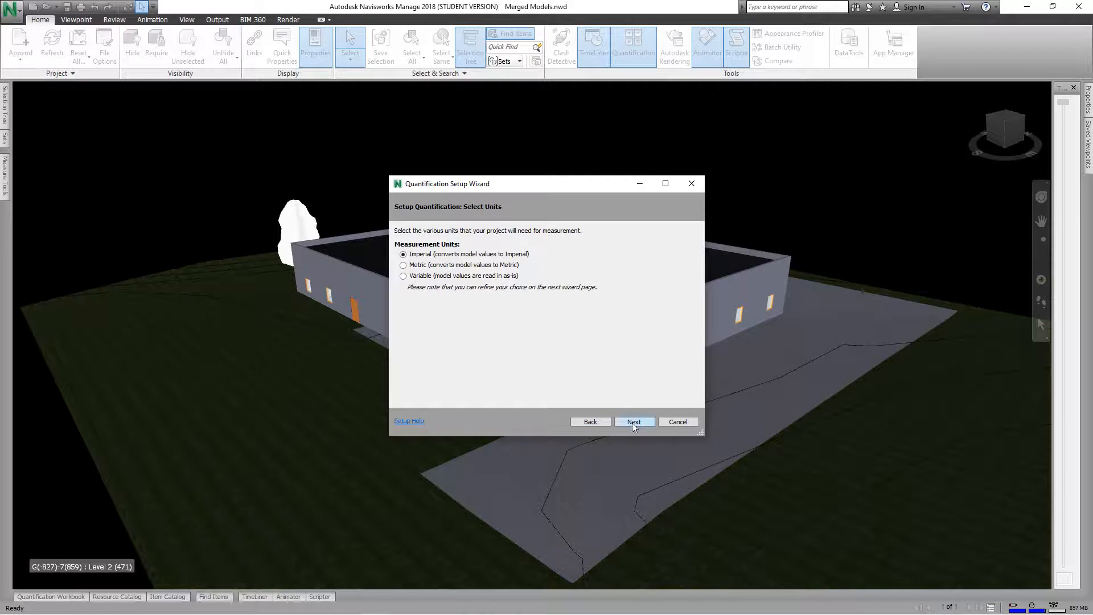
Keep Imperial units and General Properties, then finish the wizard to create the takeoff database.
left_click(634, 422)
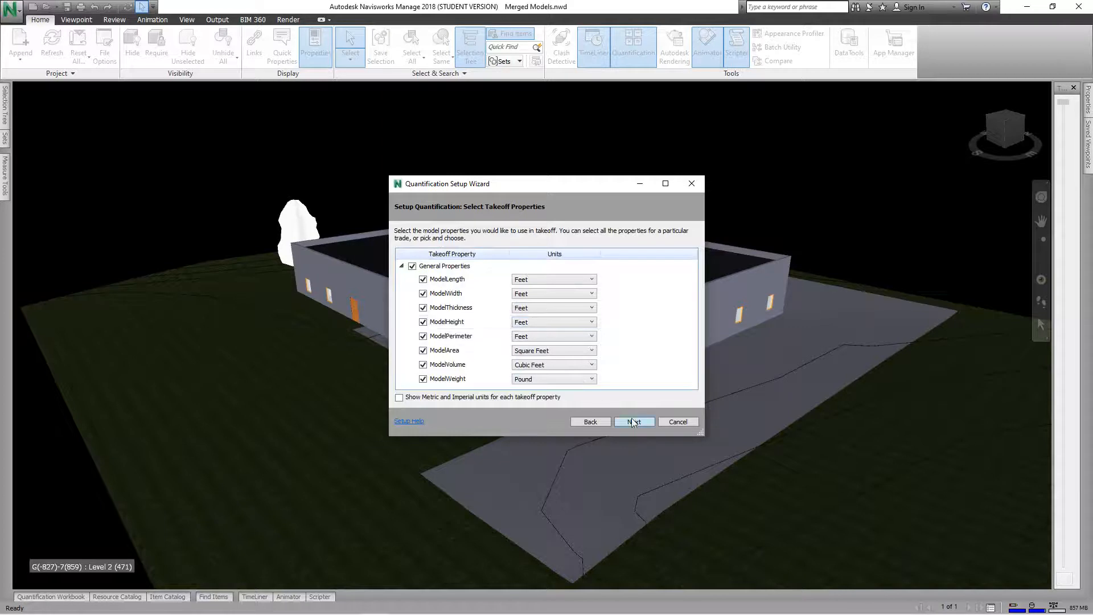
left_click(633, 421)
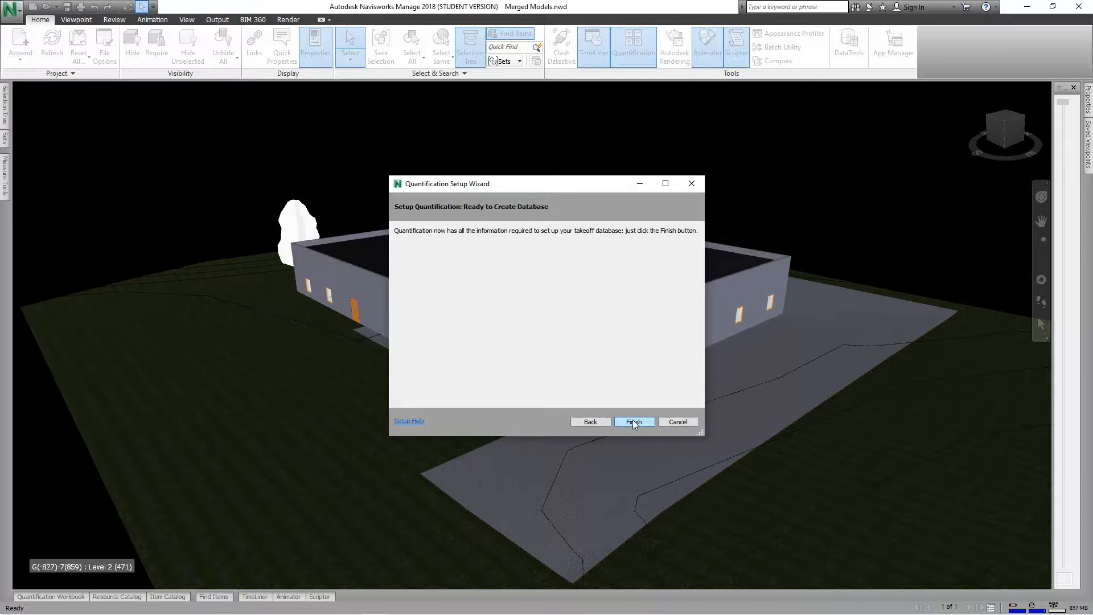
left_click(633, 422)
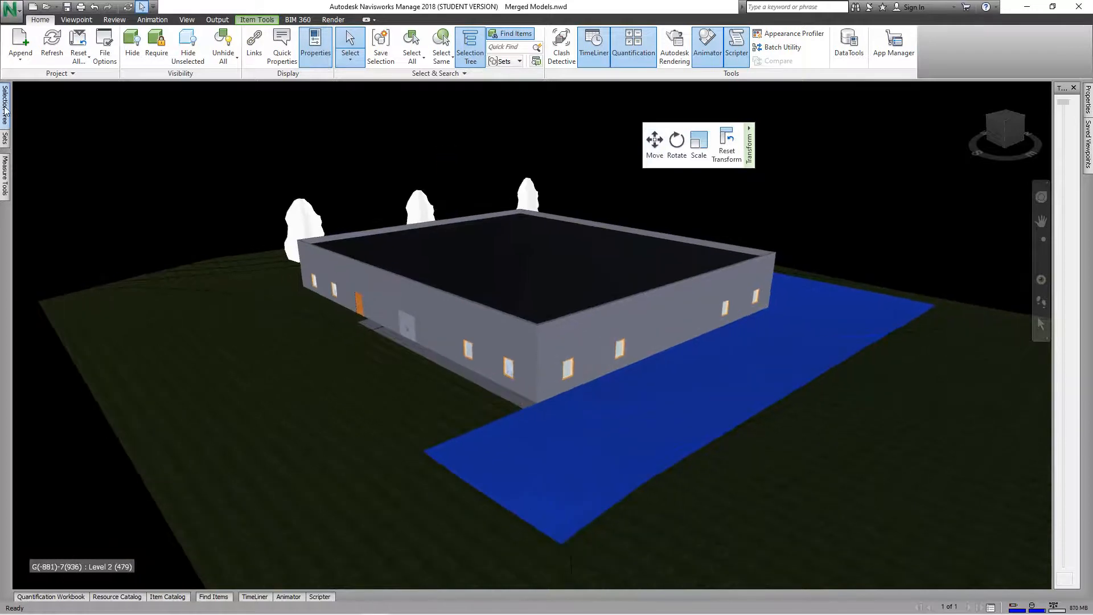
Show the Selection Tree, collapse it and select the whole Merged Models.nwd file.
left_click(470, 47)
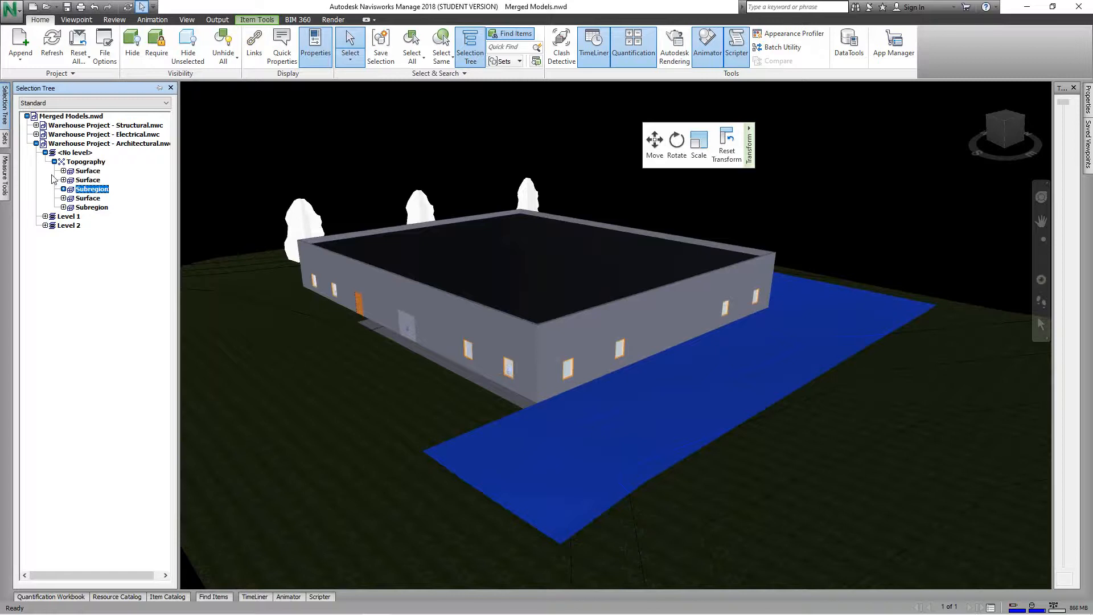
mouse_move(55, 179)
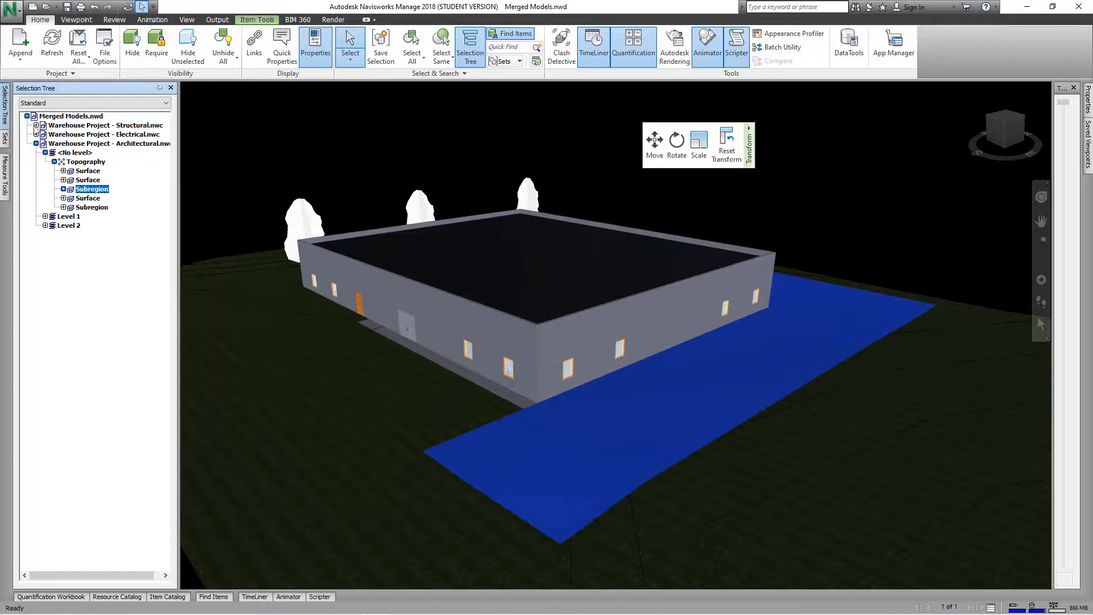
left_click(27, 116)
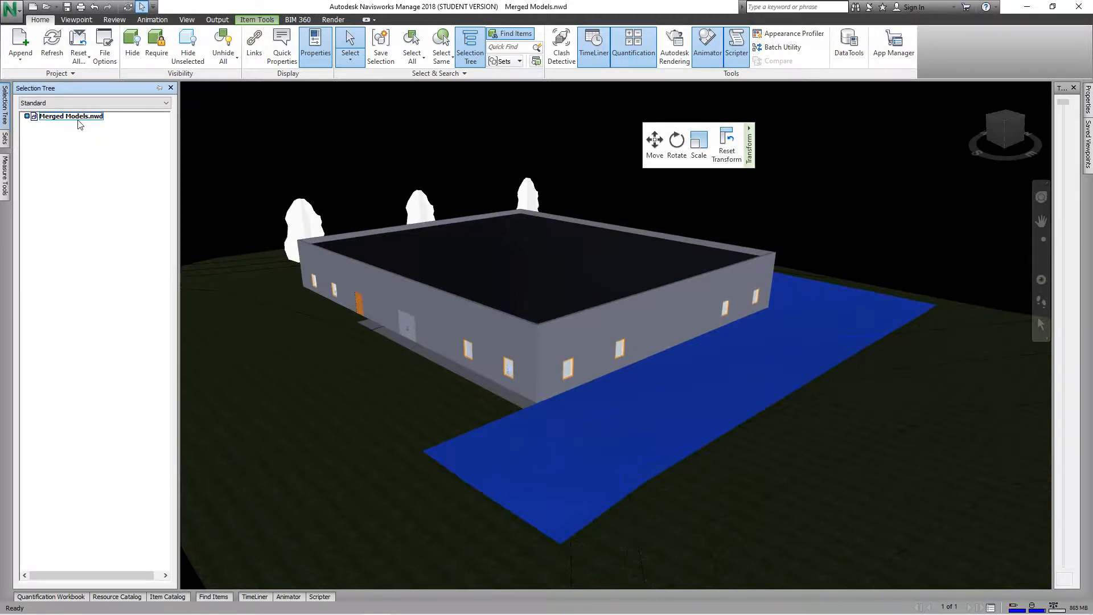
left_click(70, 117)
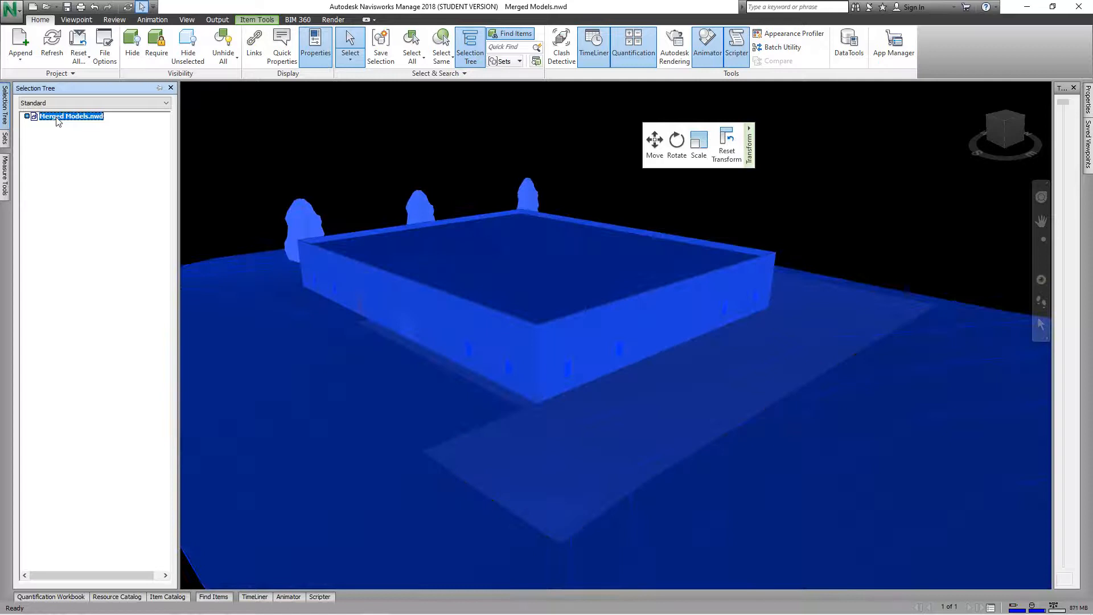
Take off Merged Models.nwd to new catalog items via its Quantification context menu.
right_click(69, 116)
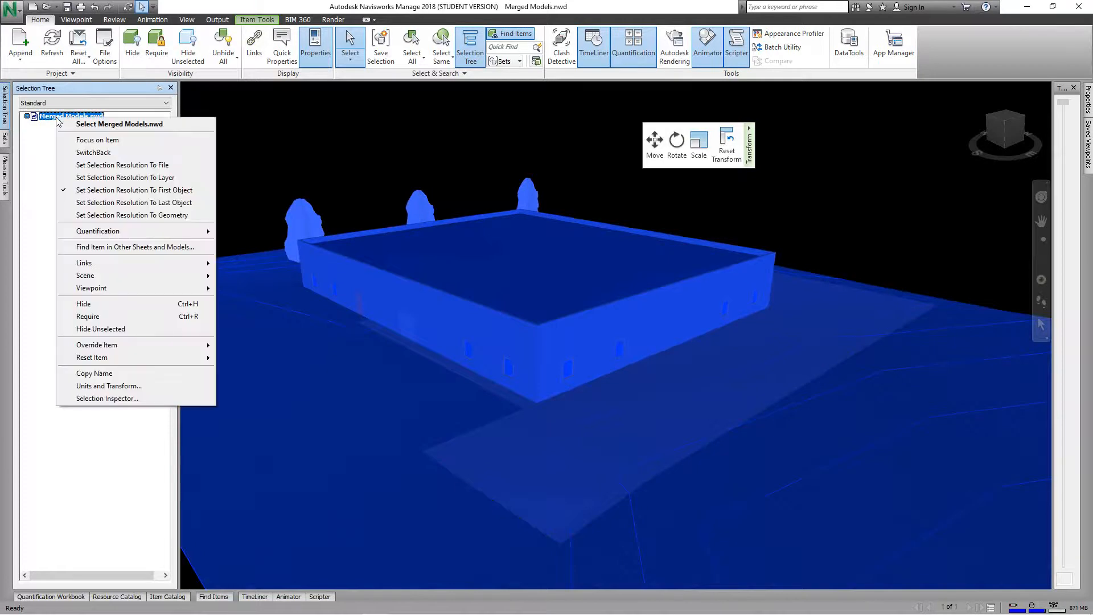
mouse_move(98, 231)
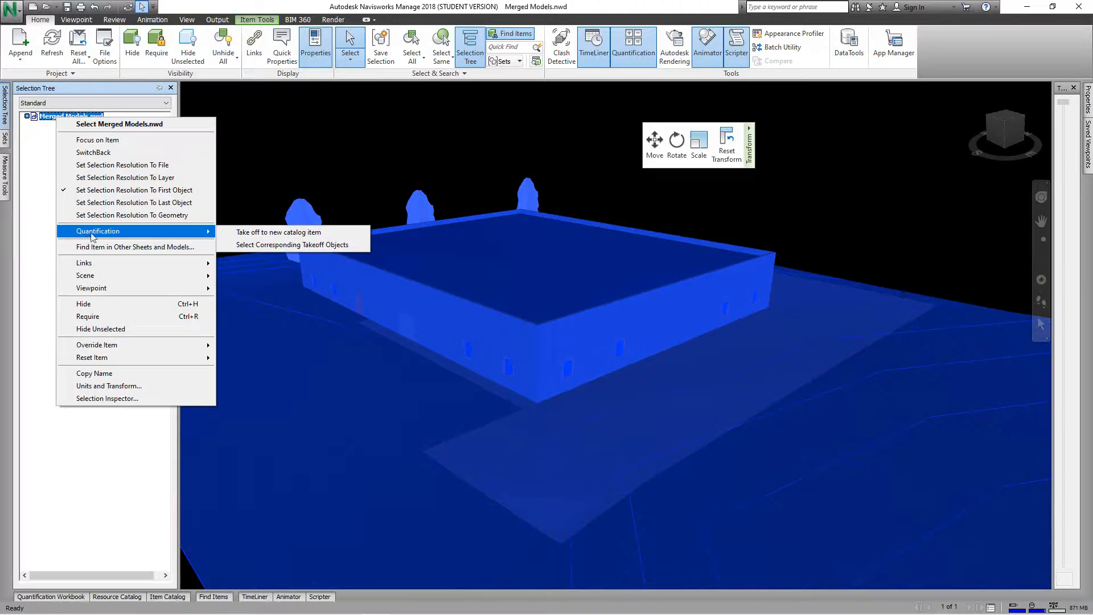
mouse_move(278, 232)
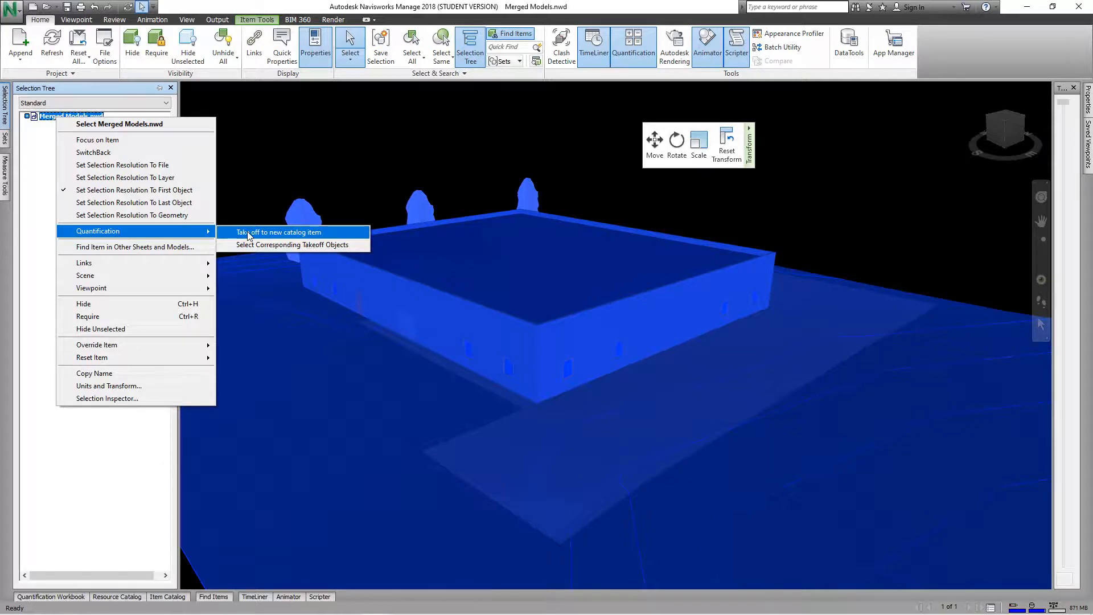
left_click(279, 231)
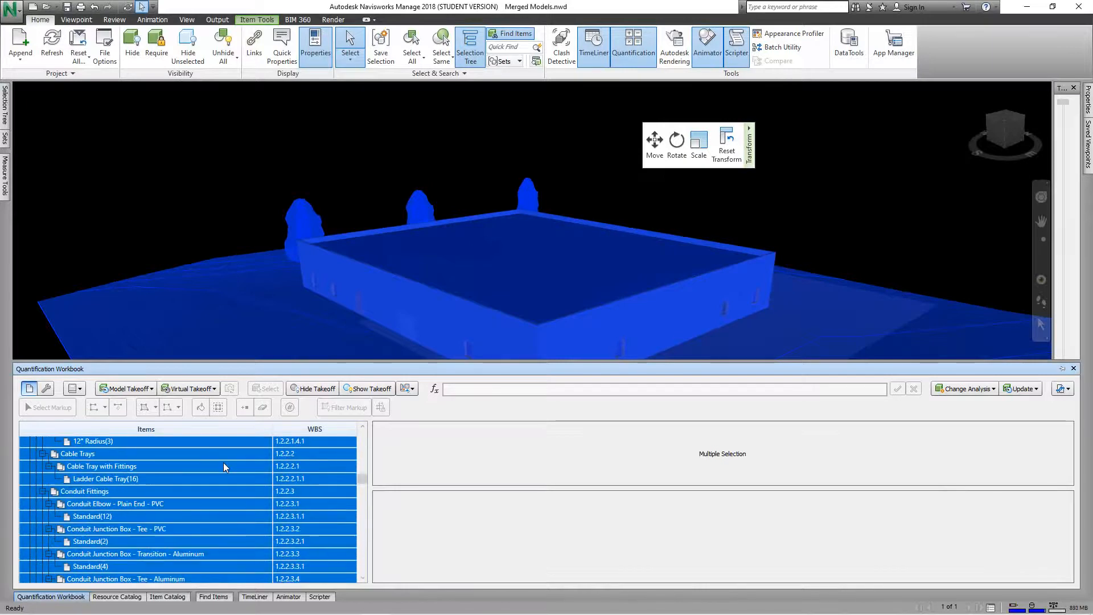
Review the Basic Wall takeoff quantities, then the Casework entry, returning to the tree's top.
scroll("down", 3)
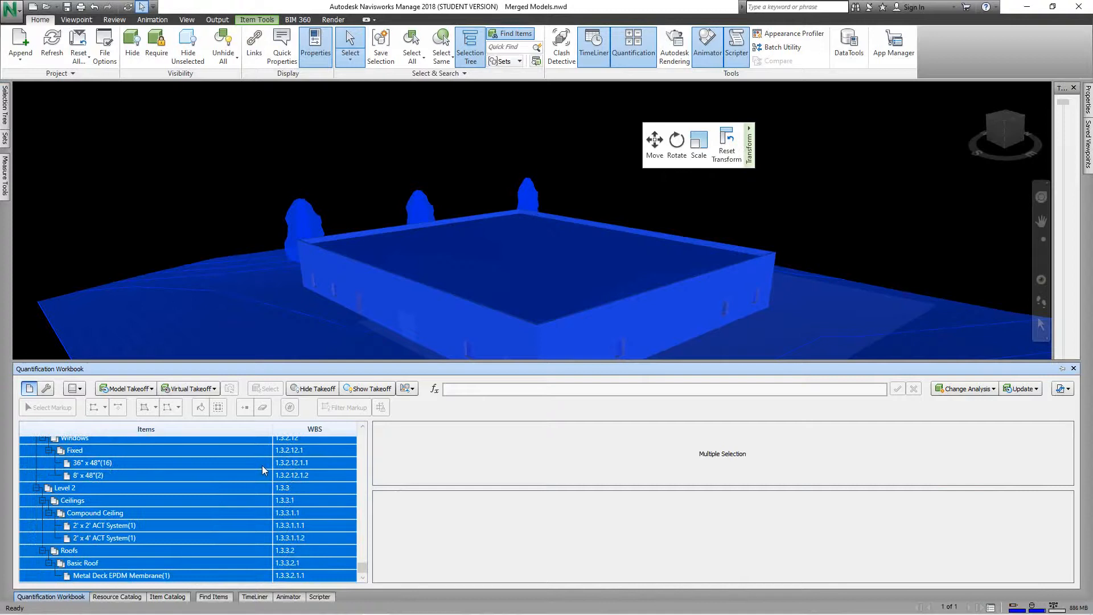
left_click(91, 462)
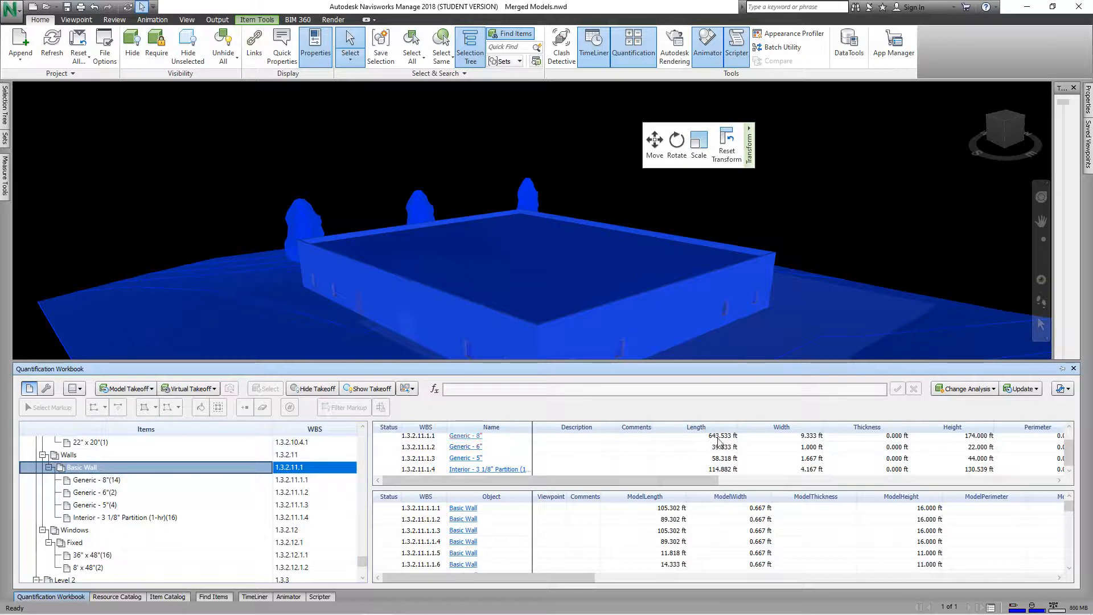
mouse_move(978, 407)
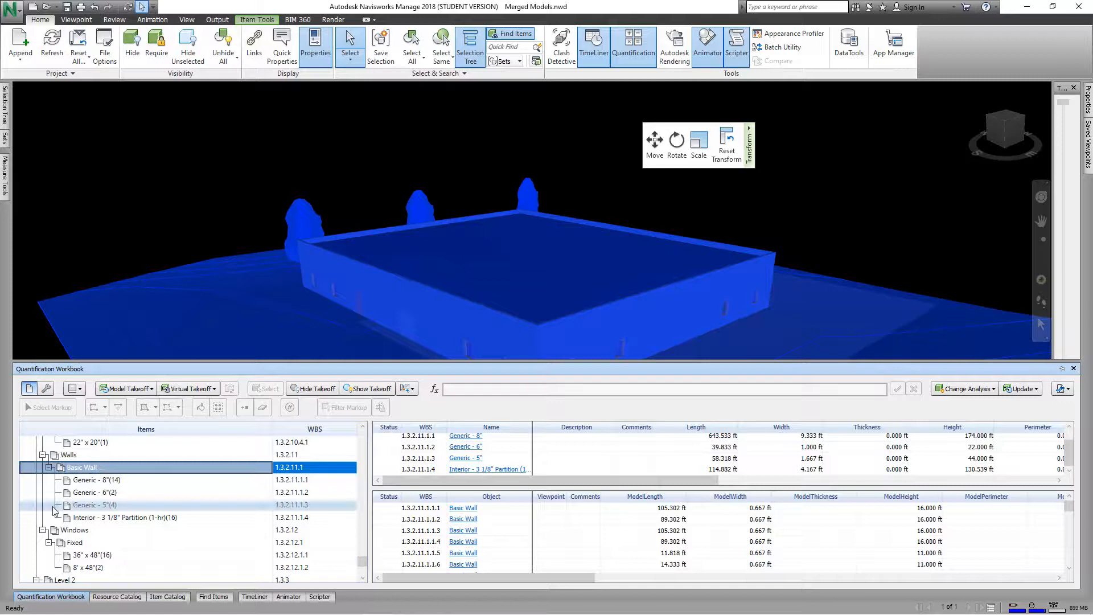
scroll("down", 3)
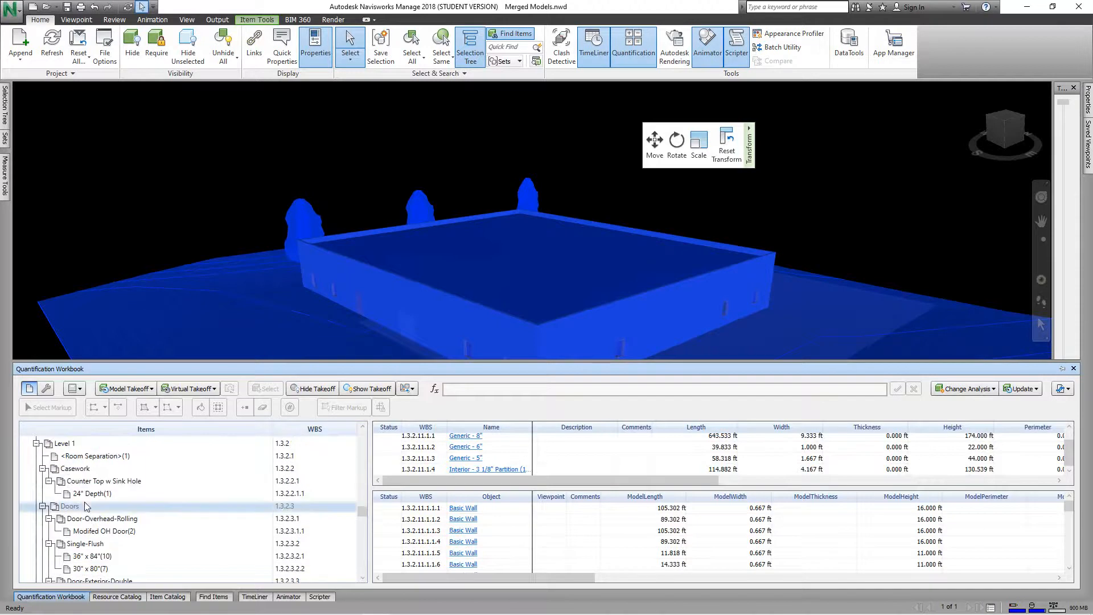
left_click(75, 468)
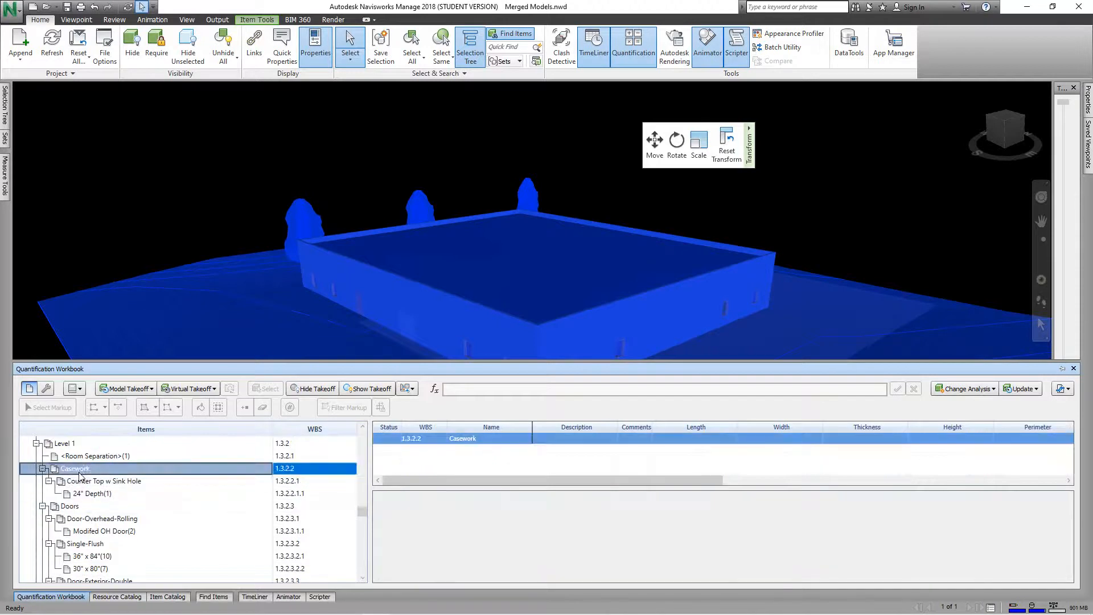
scroll("down", 3)
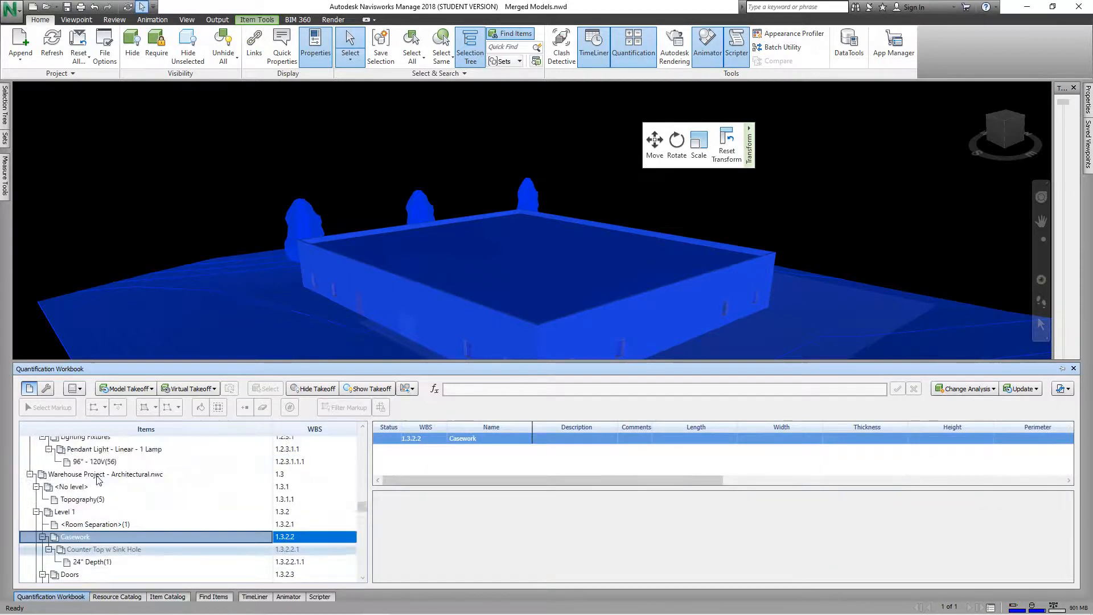
scroll("down", 3)
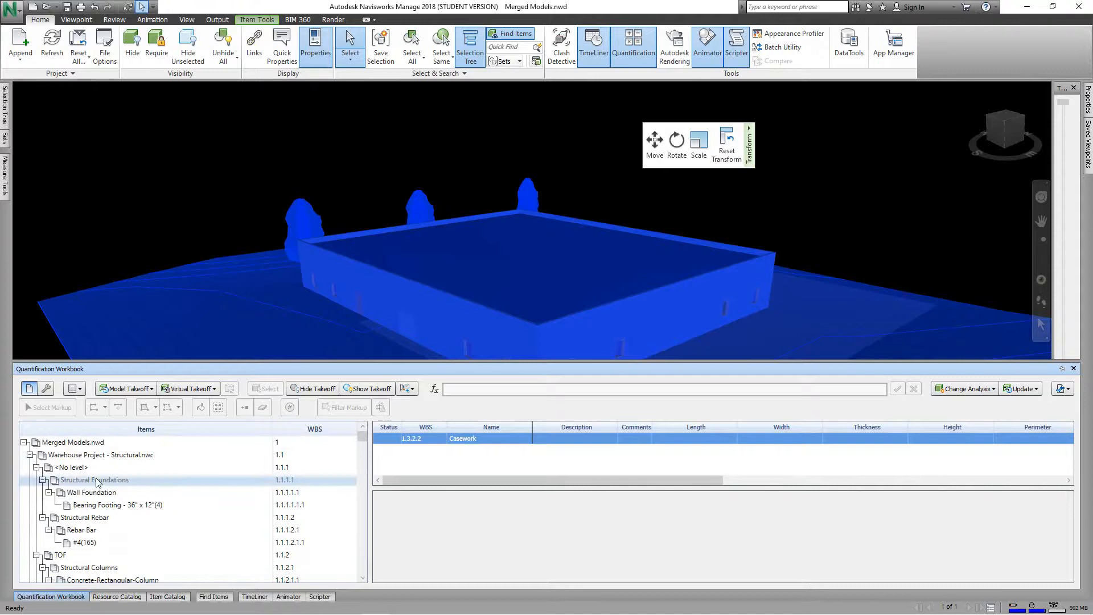
left_click(70, 467)
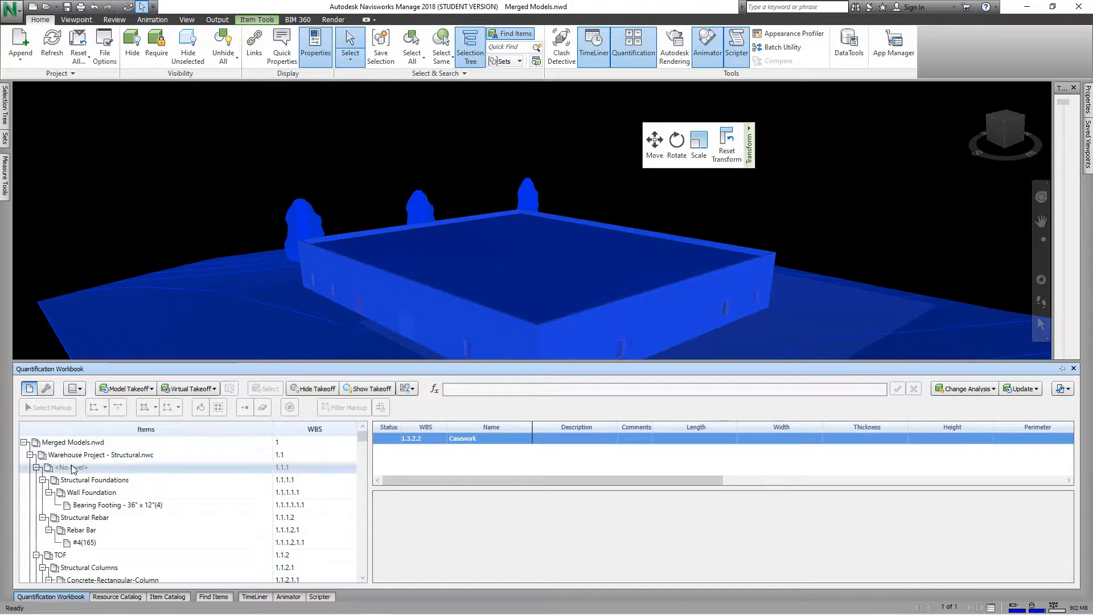
View the Bearing Footing takeoff (389.208 ft length, four objects) and browse the items below it.
left_click(116, 504)
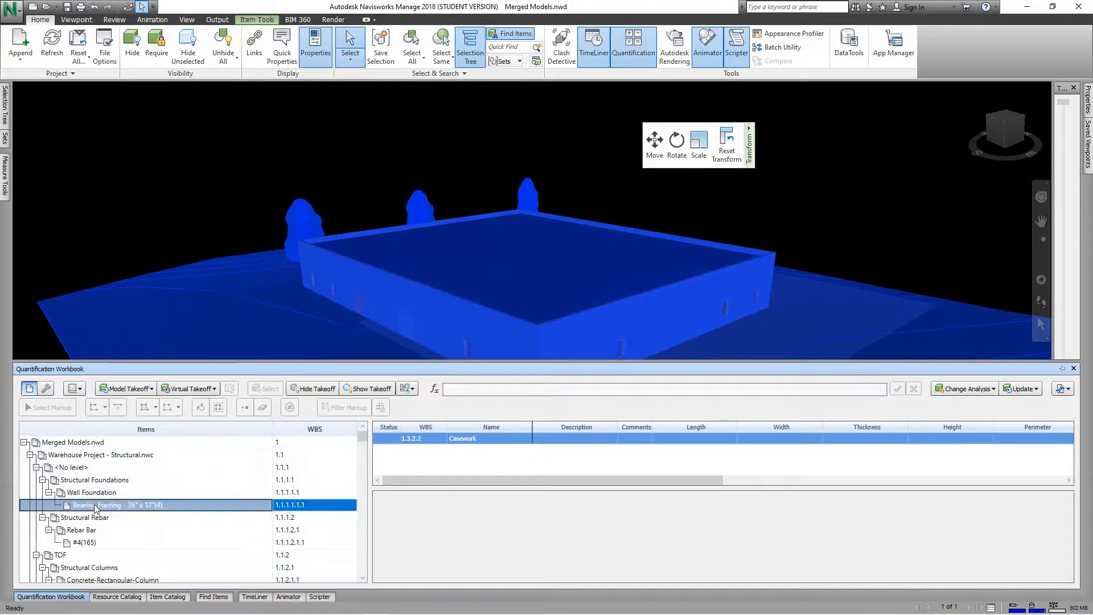
left_click(117, 505)
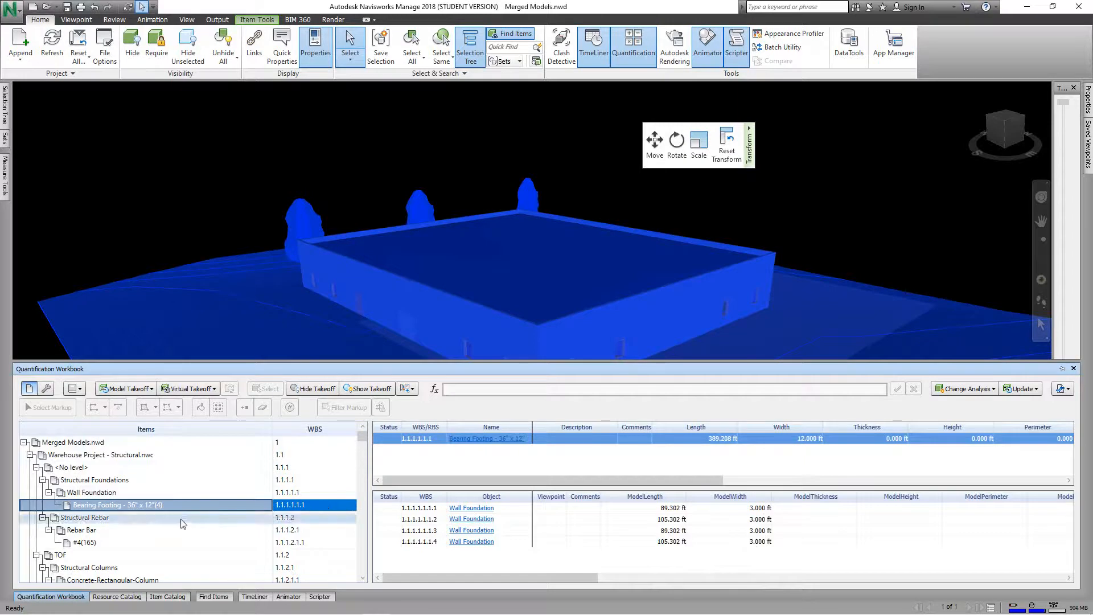
scroll("down", 3)
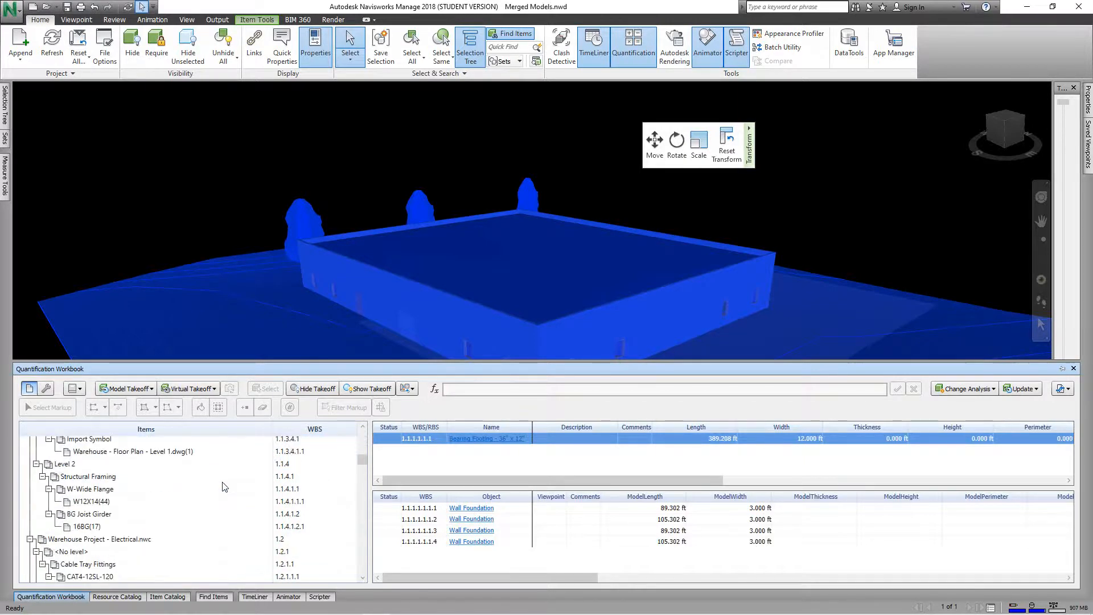
scroll("down", 3)
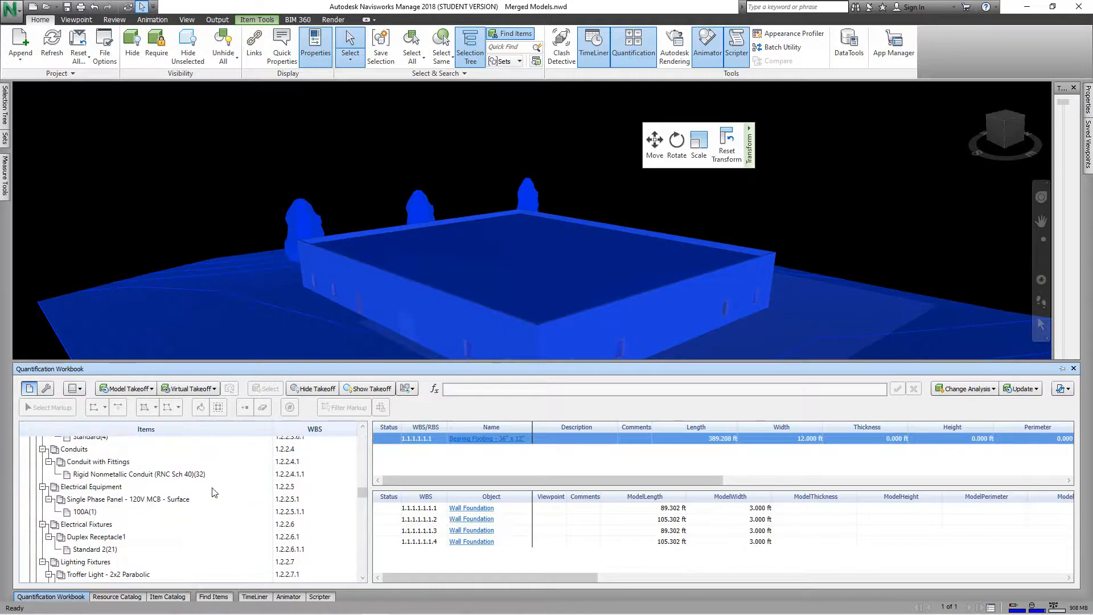
scroll("down", 3)
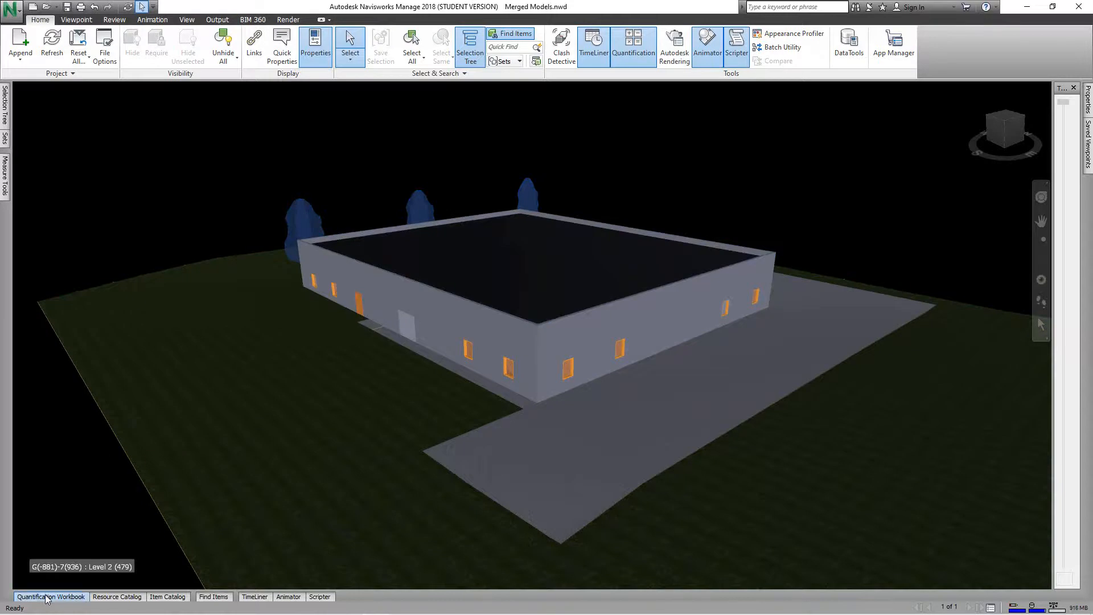
Reopen the Quantification Workbook panel showing the bearing footing takeoff.
left_click(51, 596)
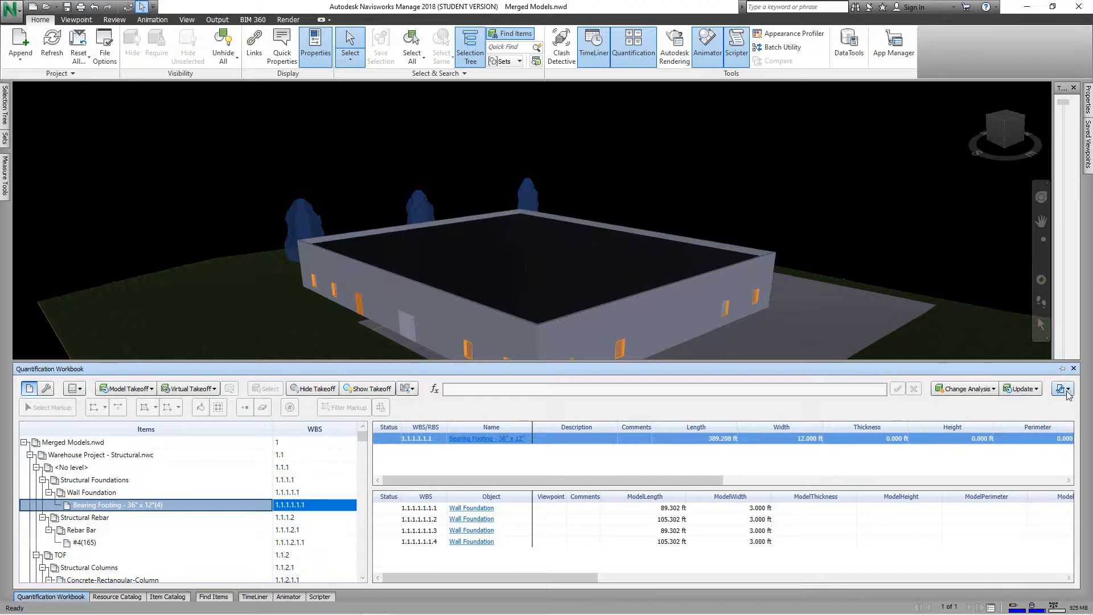
mouse_move(1064, 390)
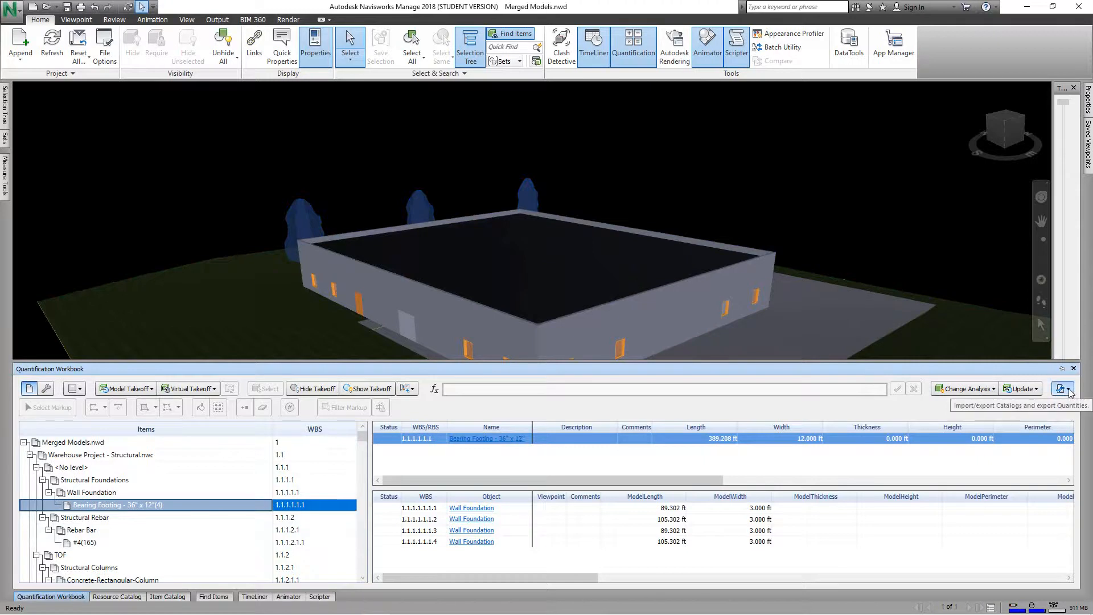
Export all quantities to Excel as '2New Quantity Report.xlsx' on the Desktop.
left_click(1062, 389)
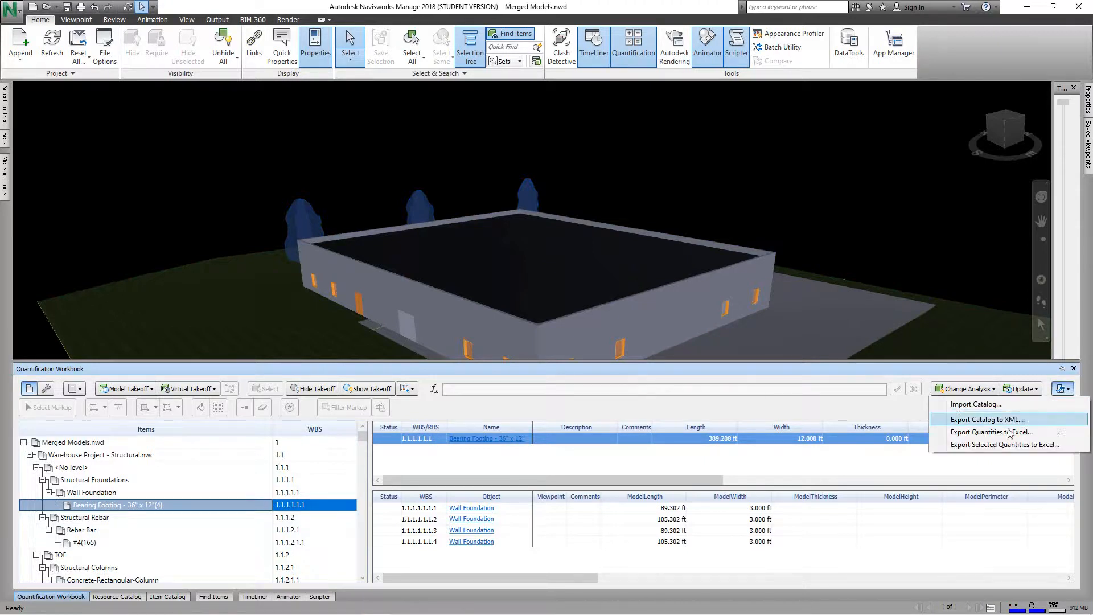
mouse_move(992, 404)
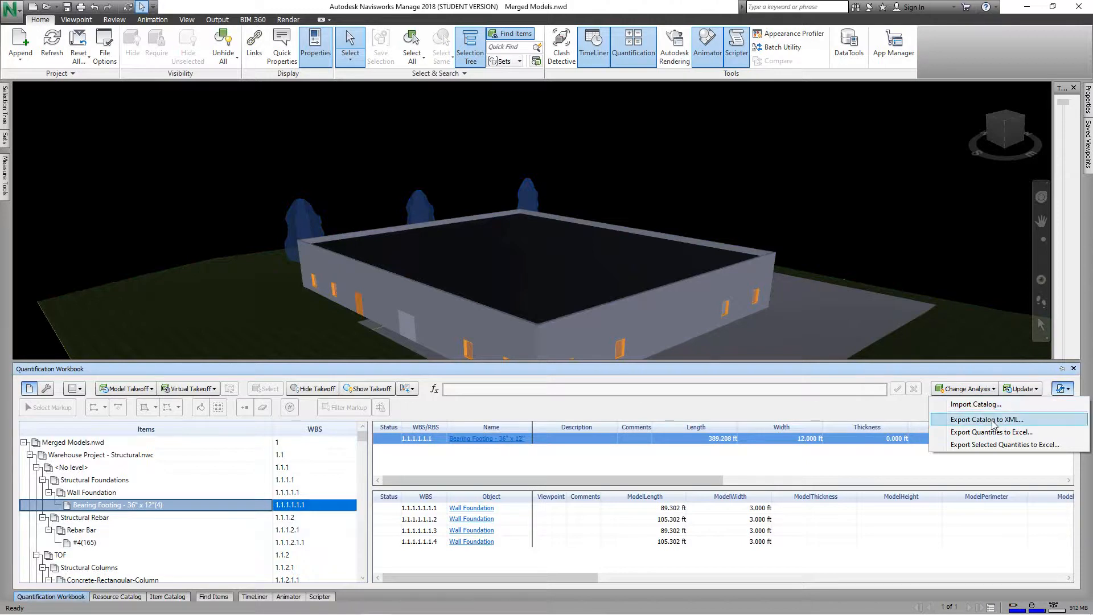
mouse_move(991, 432)
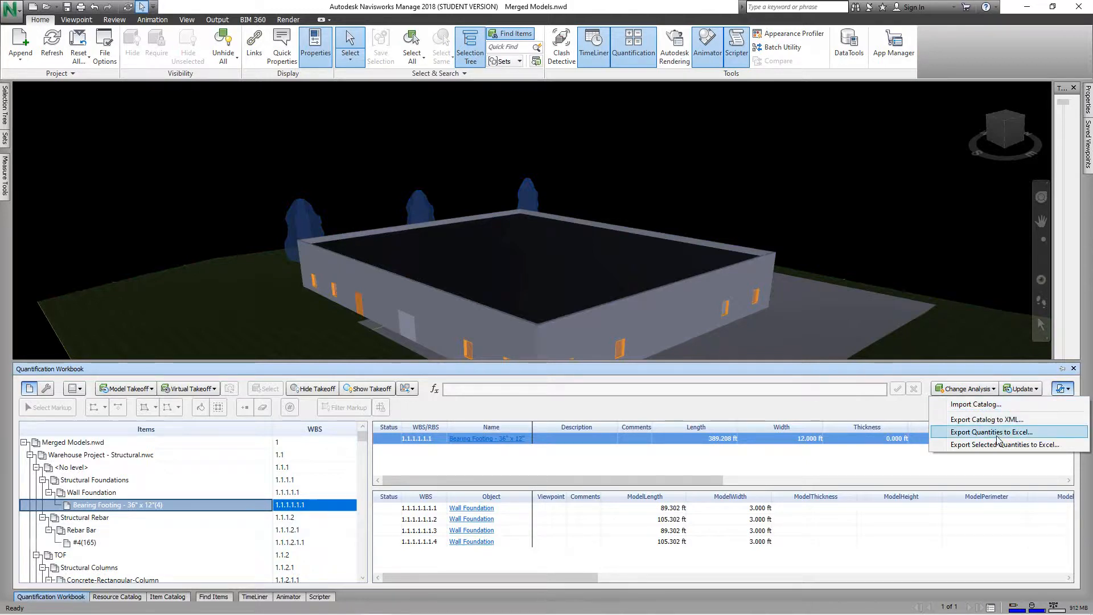
mouse_move(1001, 446)
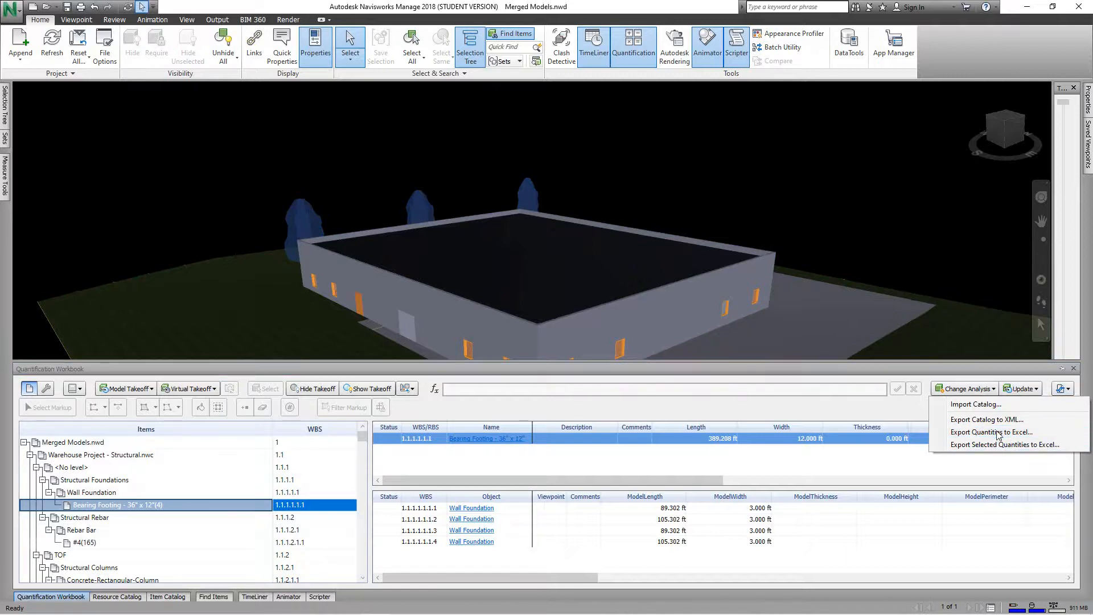
left_click(990, 432)
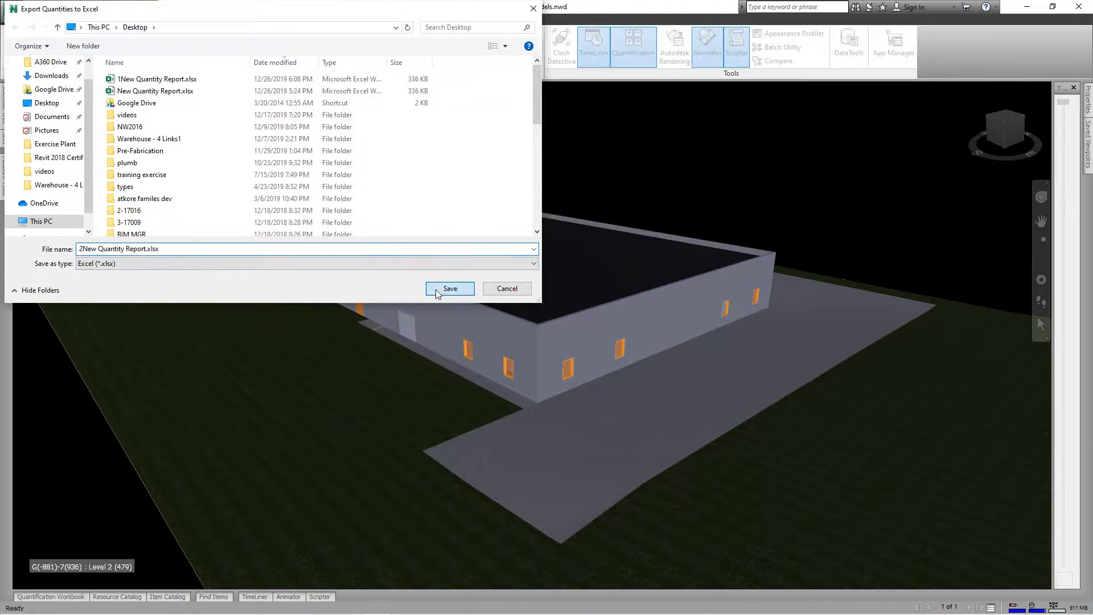
Save 2New Quantity Report.xlsx and have it open in Excel immediately after exporting.
left_click(450, 288)
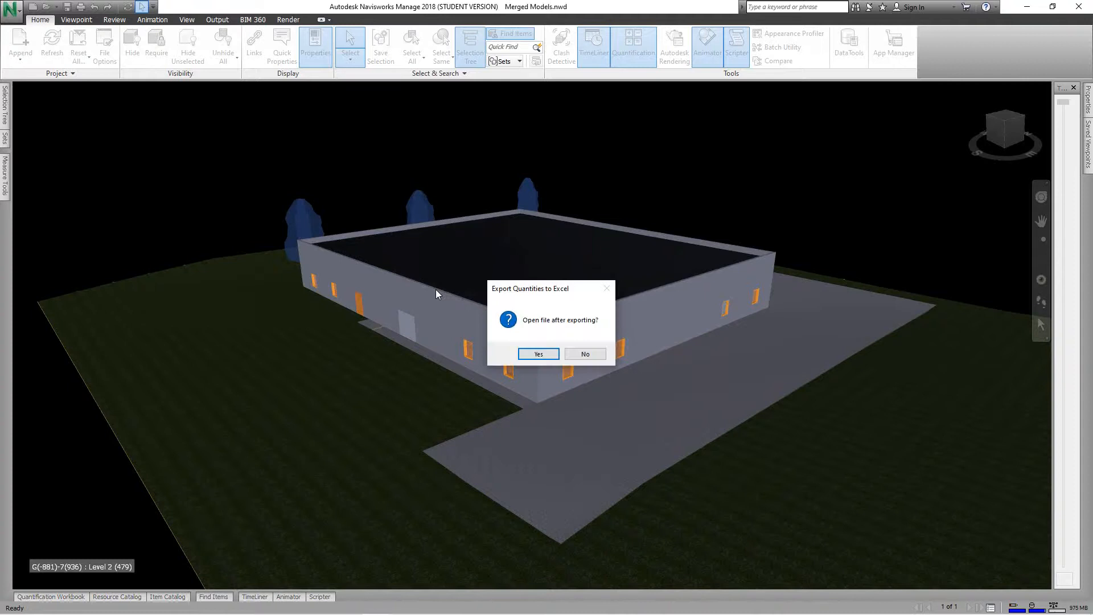
mouse_move(465, 285)
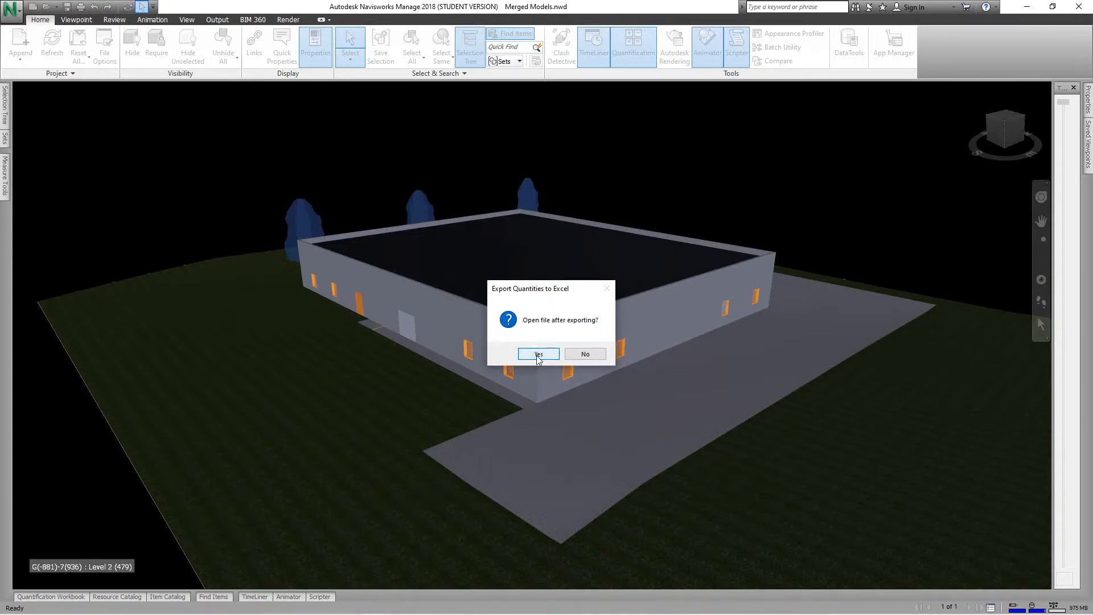
left_click(538, 353)
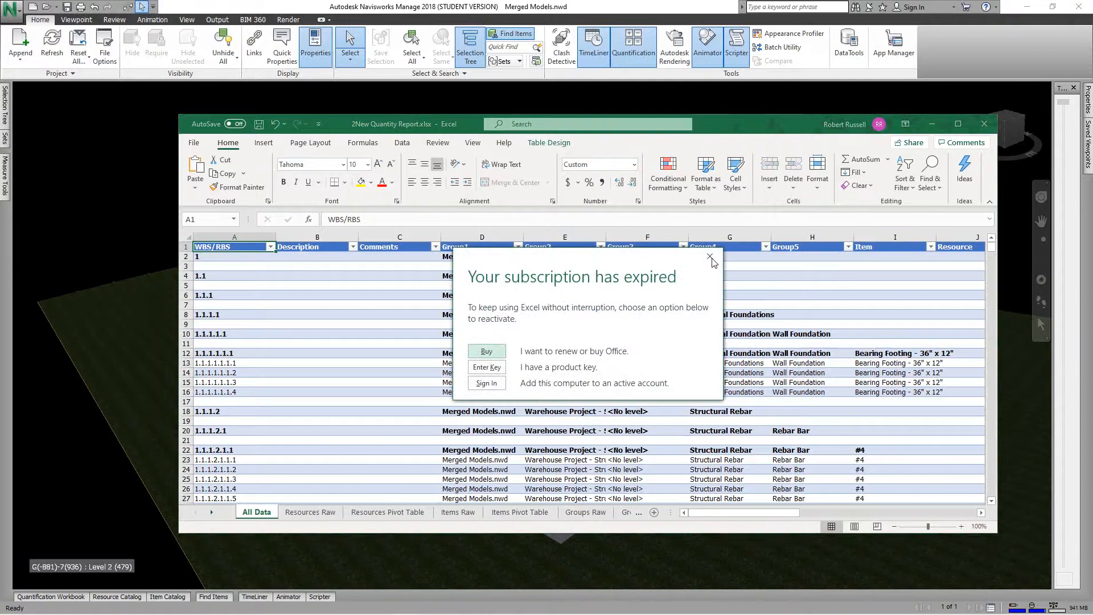
left_click(711, 258)
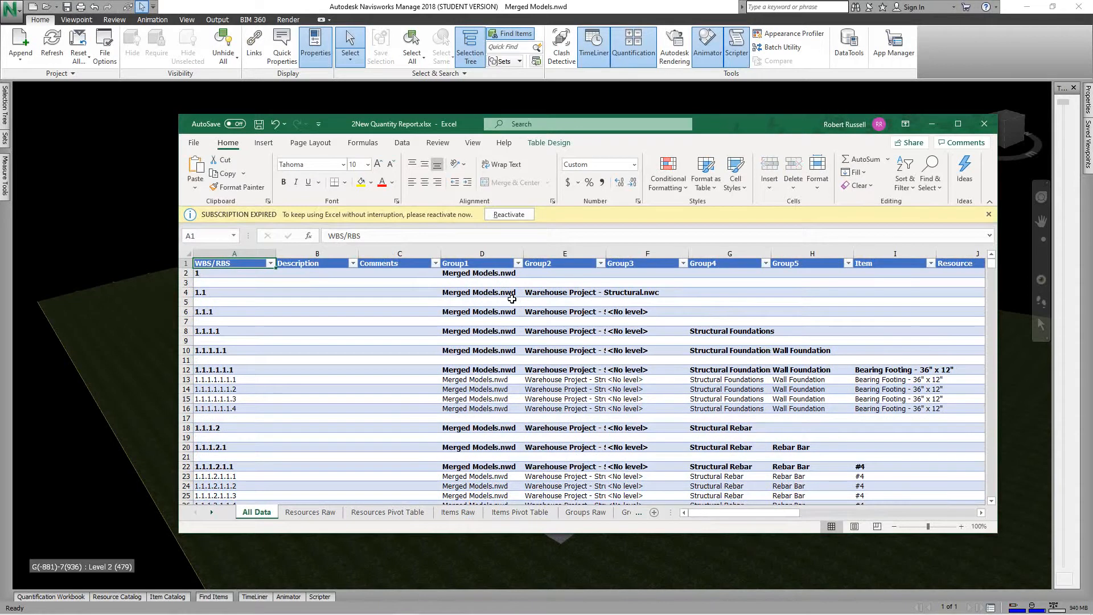
scroll("down", 3)
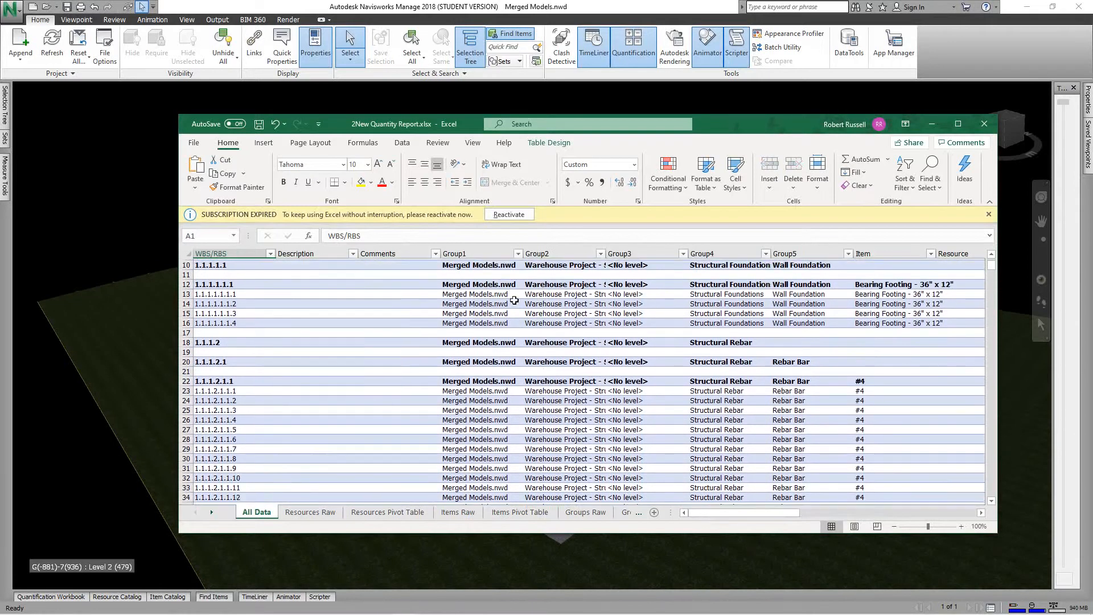
scroll("down", 3)
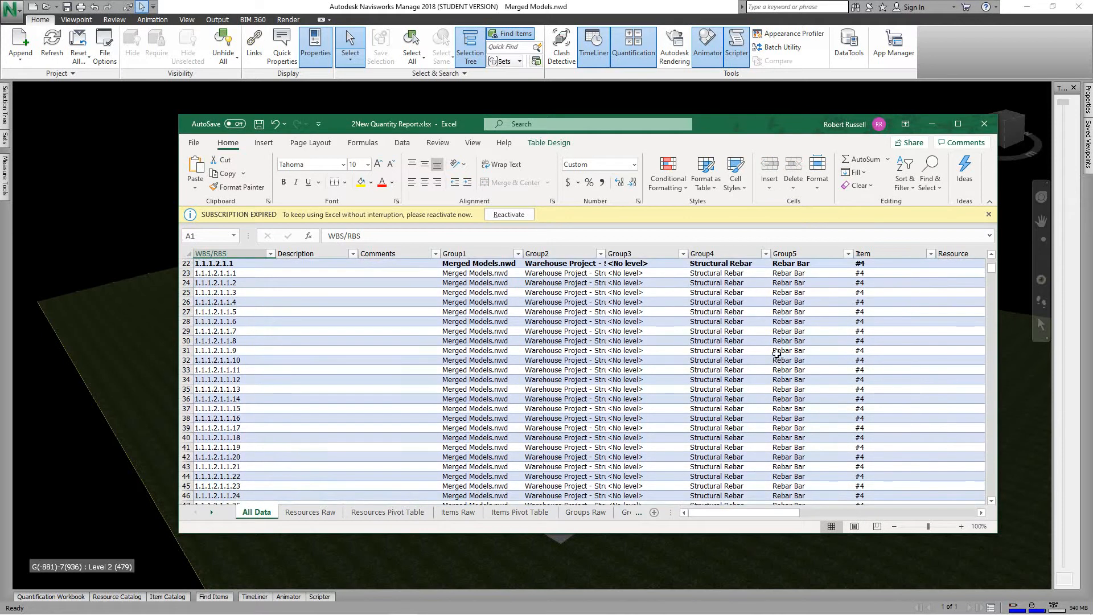
scroll("down", 3)
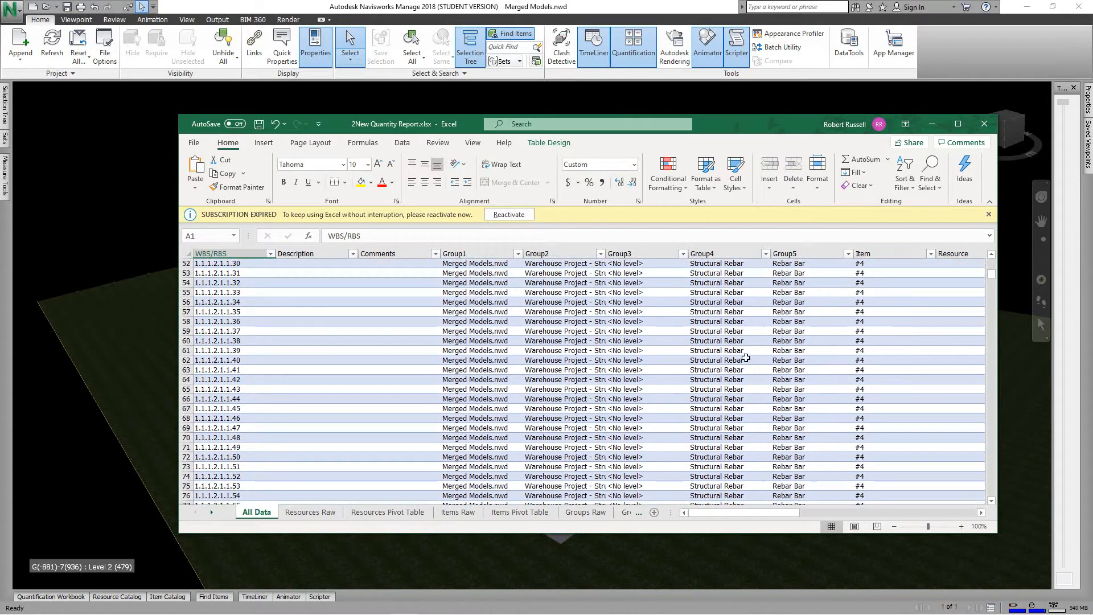
scroll("down", 3)
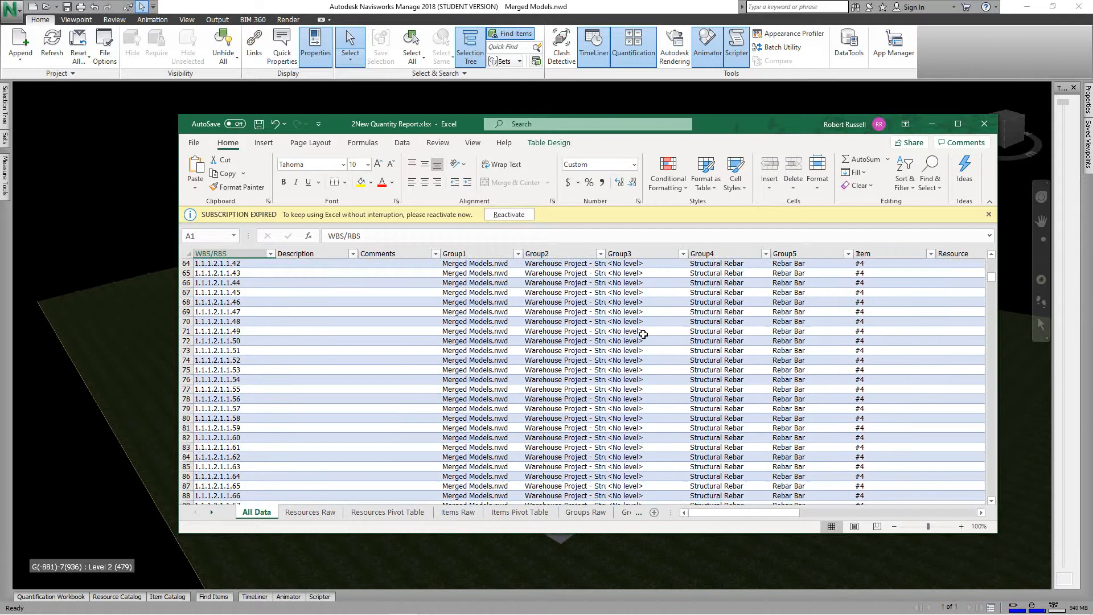
scroll("down", 3)
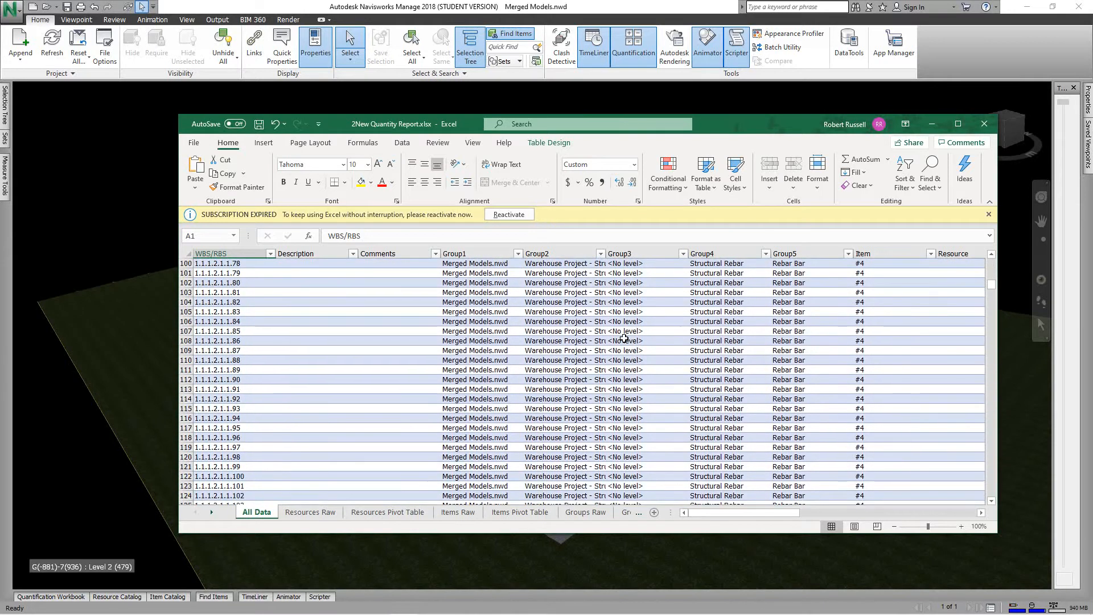
scroll("down", 3)
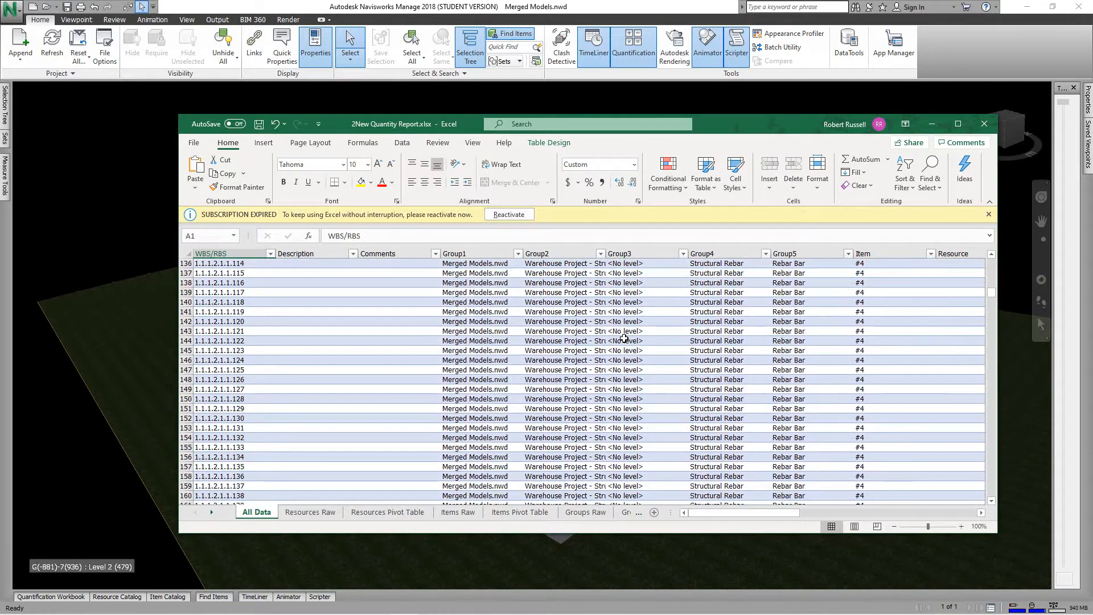
scroll("down", 3)
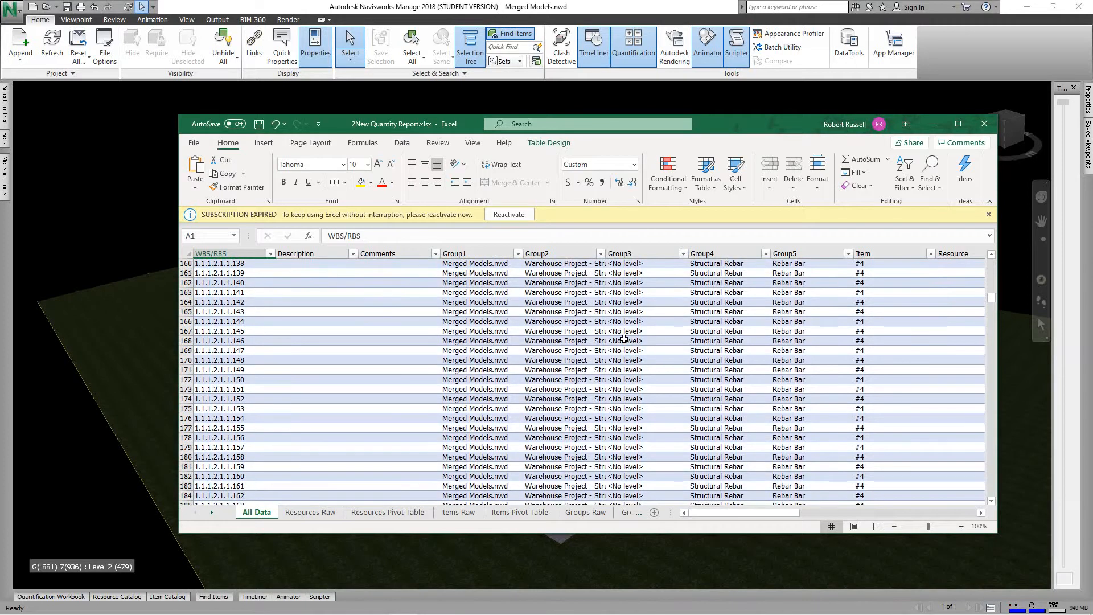
scroll("down", 3)
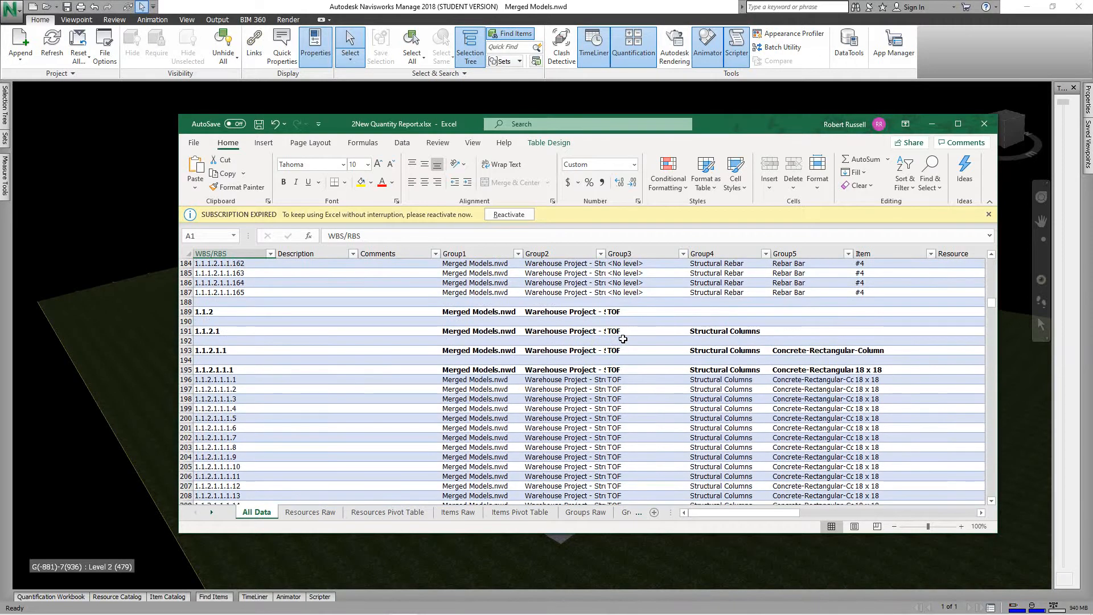
scroll("down", 3)
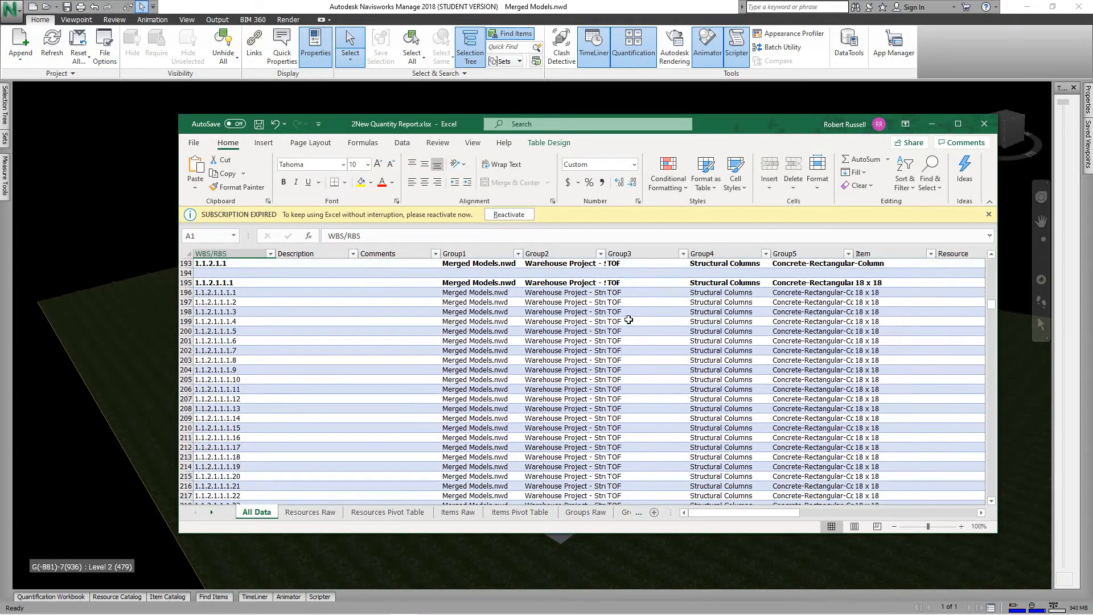
scroll("down", 3)
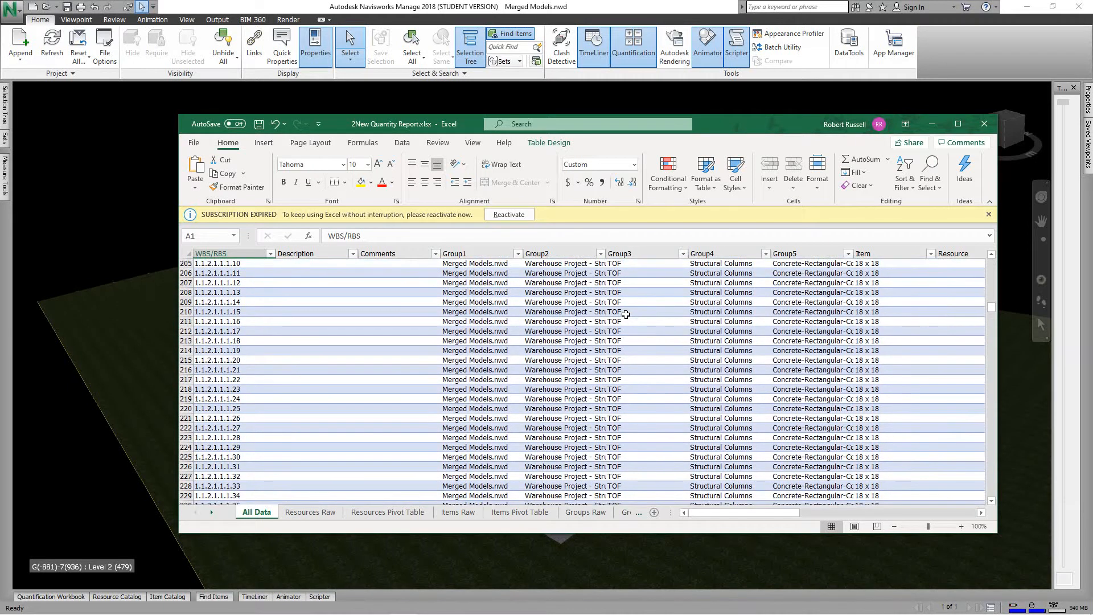
scroll("down", 3)
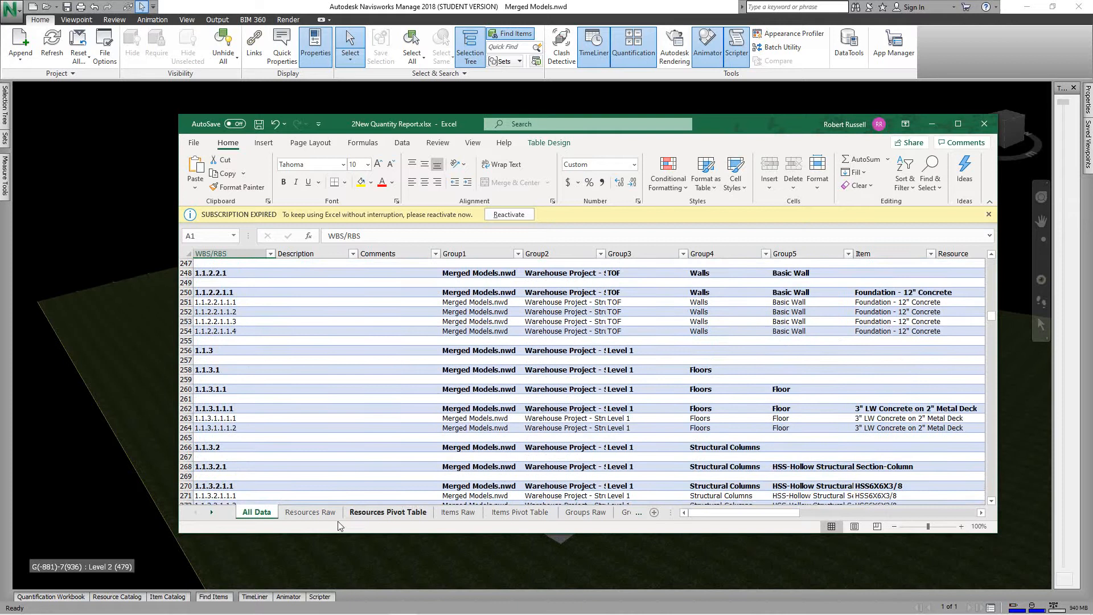
Review the empty Resources Raw sheet, the rebar rows on Items Raw, then land on Groups Raw.
left_click(309, 512)
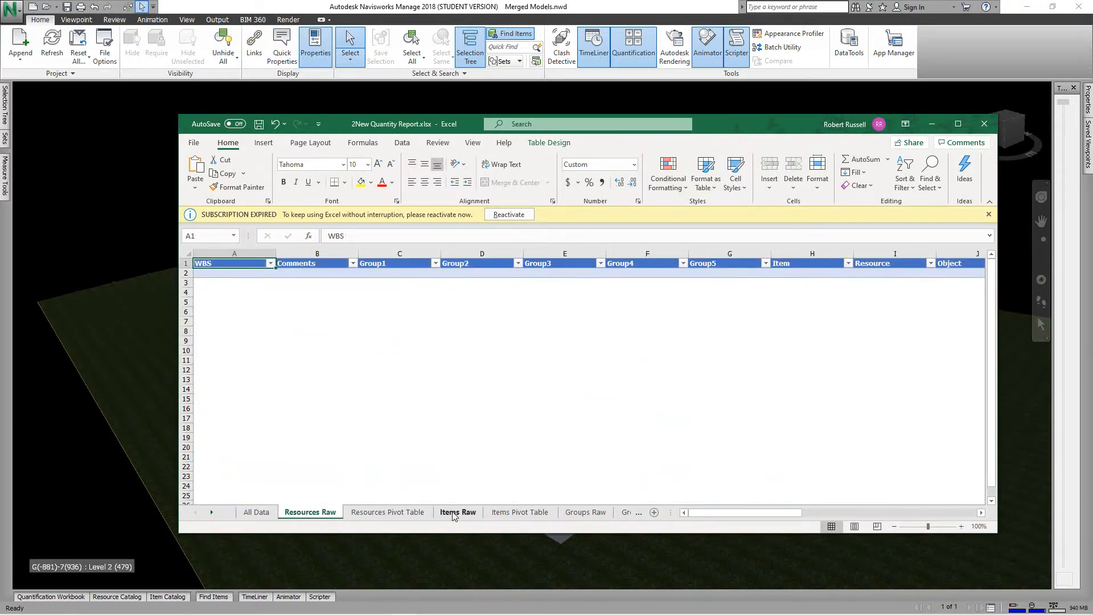
left_click(457, 511)
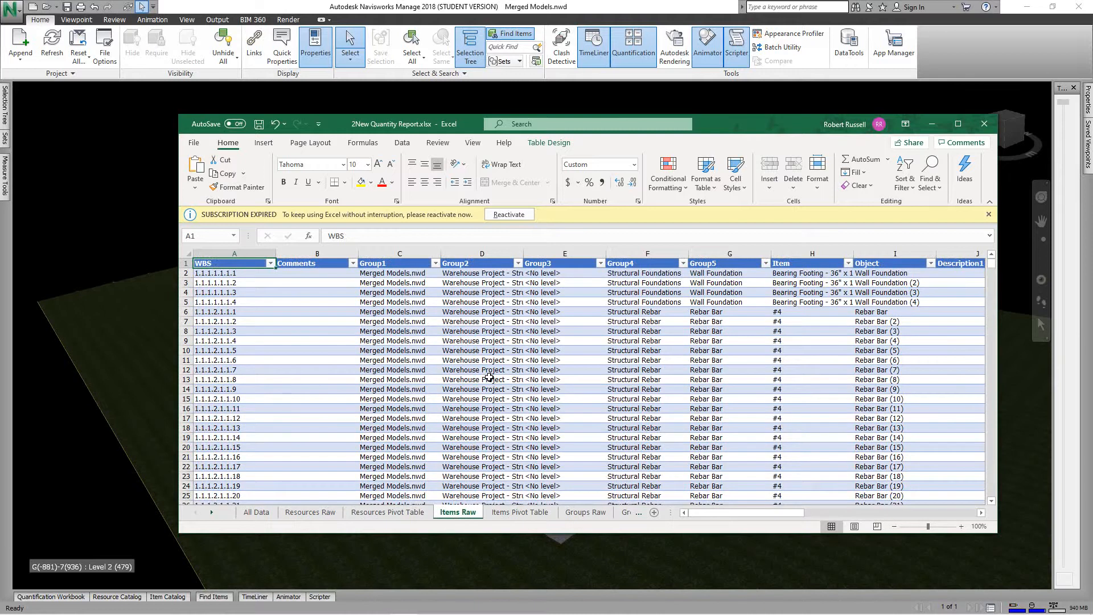
scroll("down", 3)
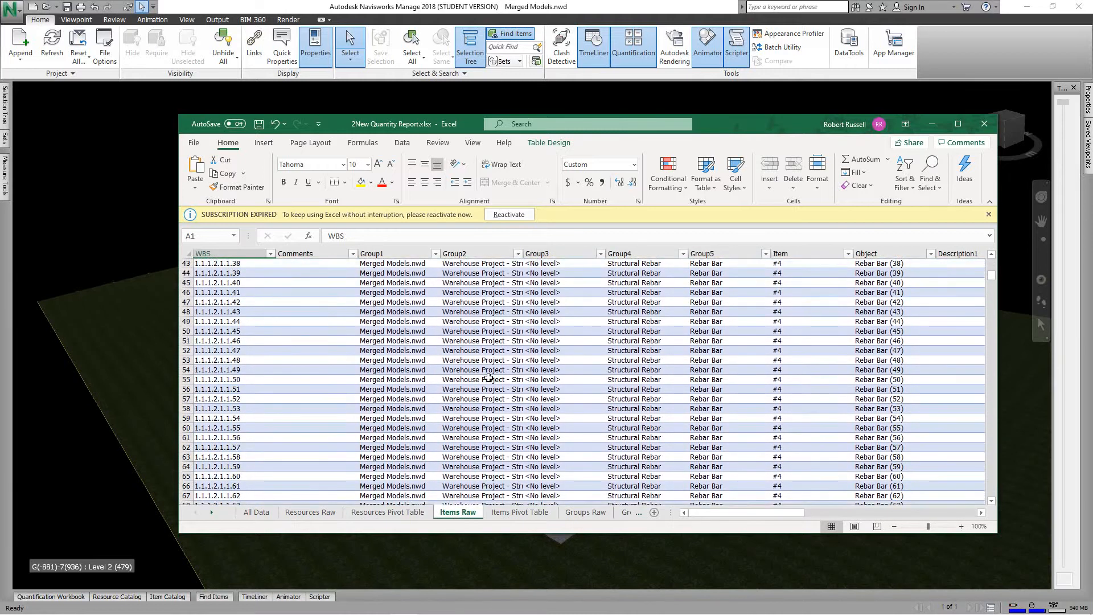
scroll("down", 3)
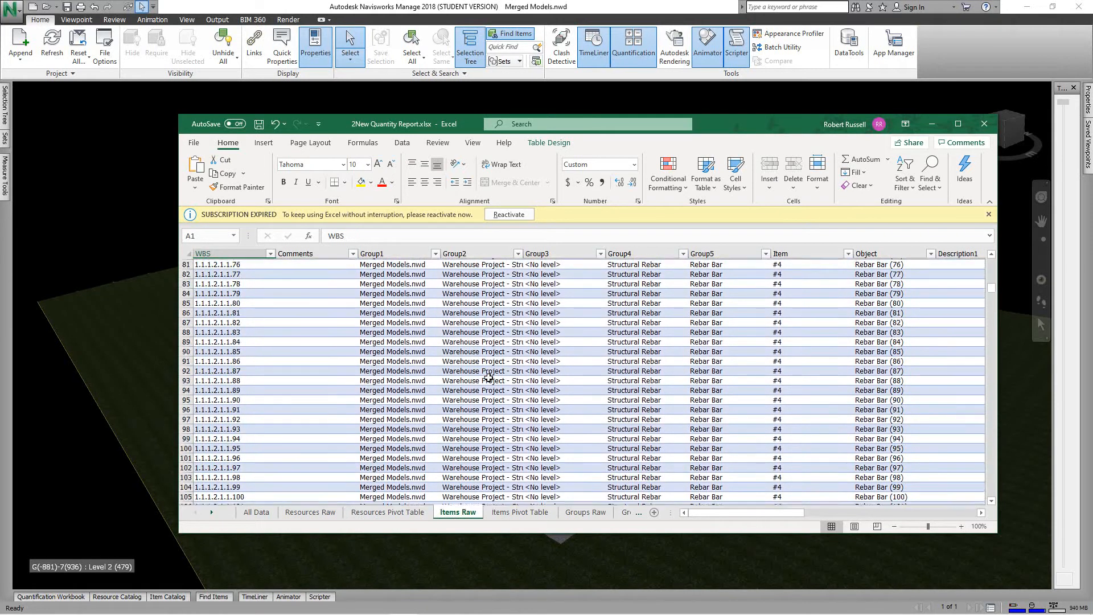
scroll("down", 3)
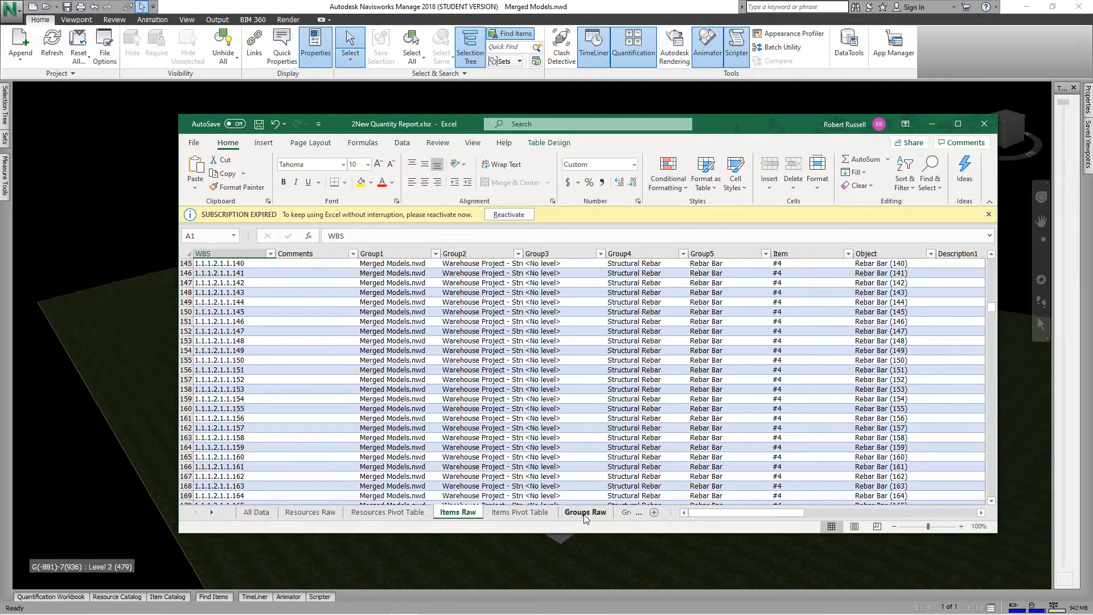
left_click(586, 511)
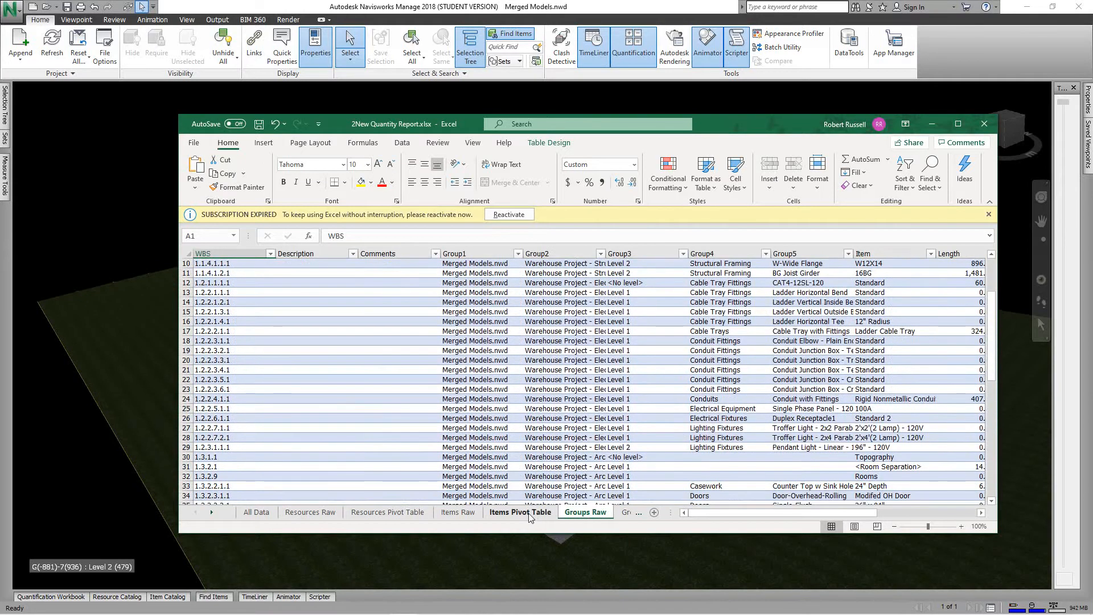
Review the Items Pivot Table from Level 1 doors and furniture down to Generic 8" basic wall rows.
left_click(497, 512)
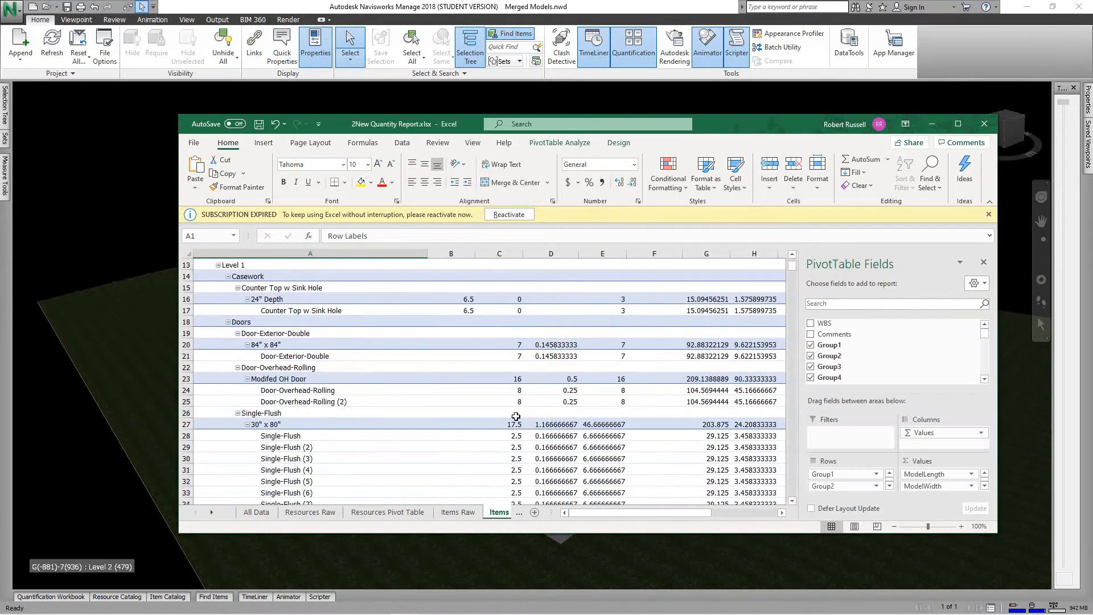
scroll("down", 3)
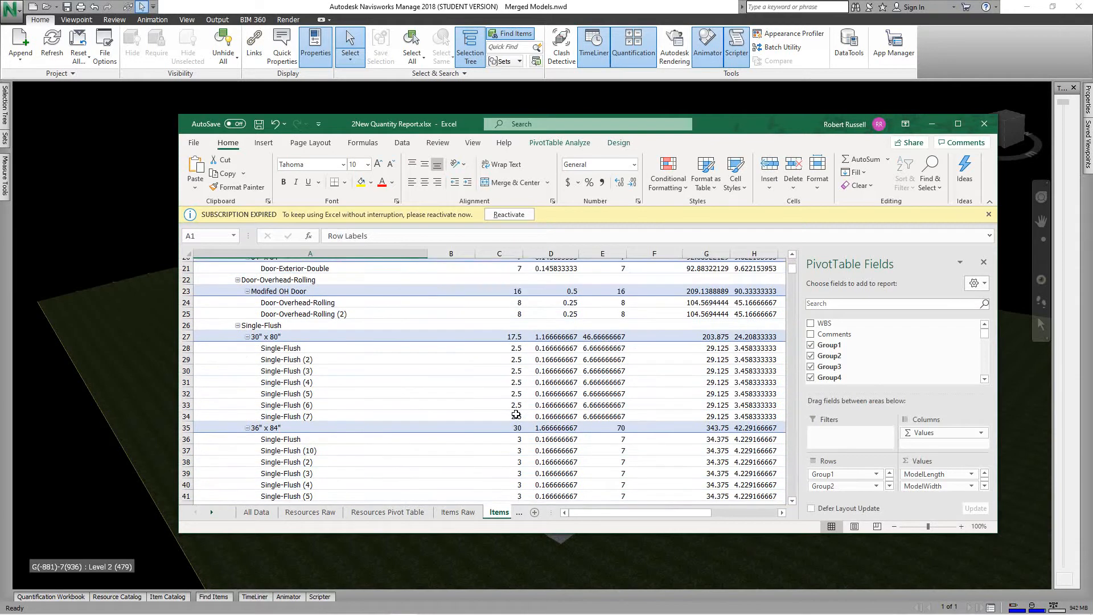
scroll("down", 3)
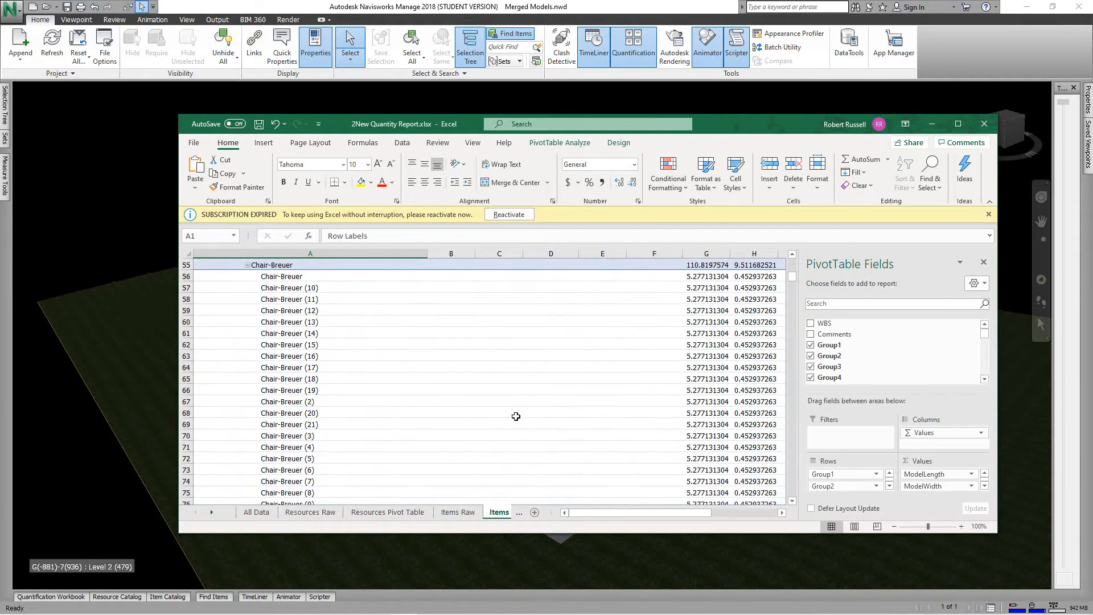
scroll("down", 3)
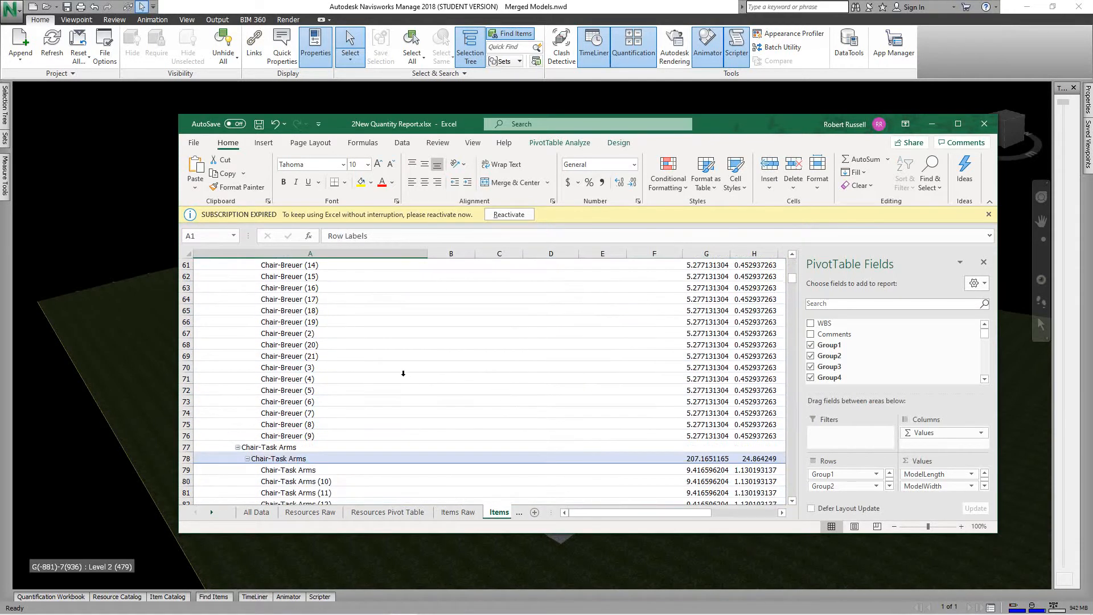
scroll("down", 3)
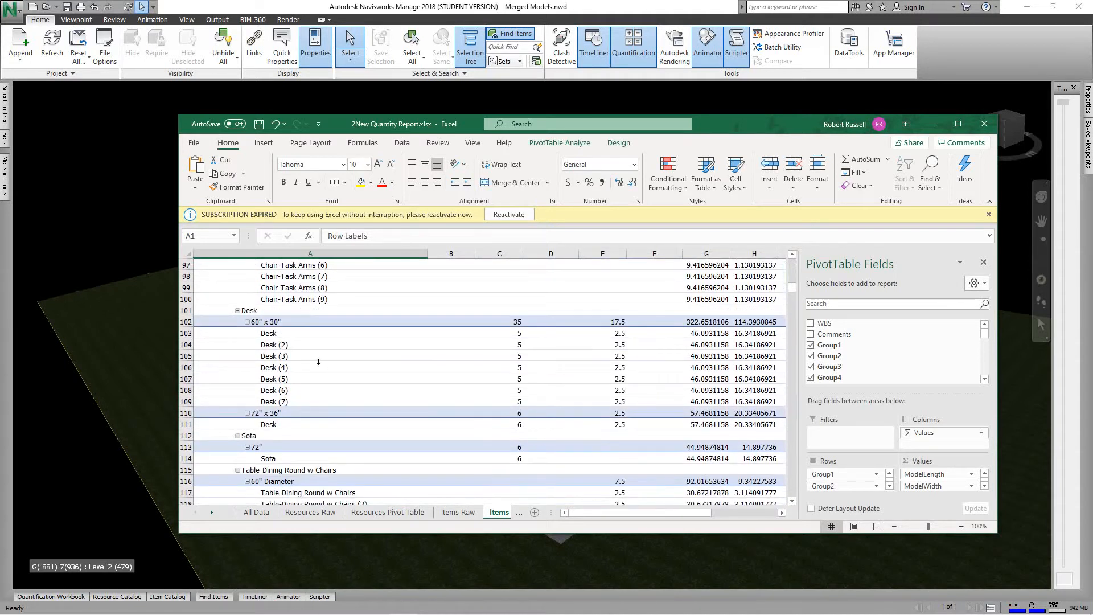
scroll("down", 3)
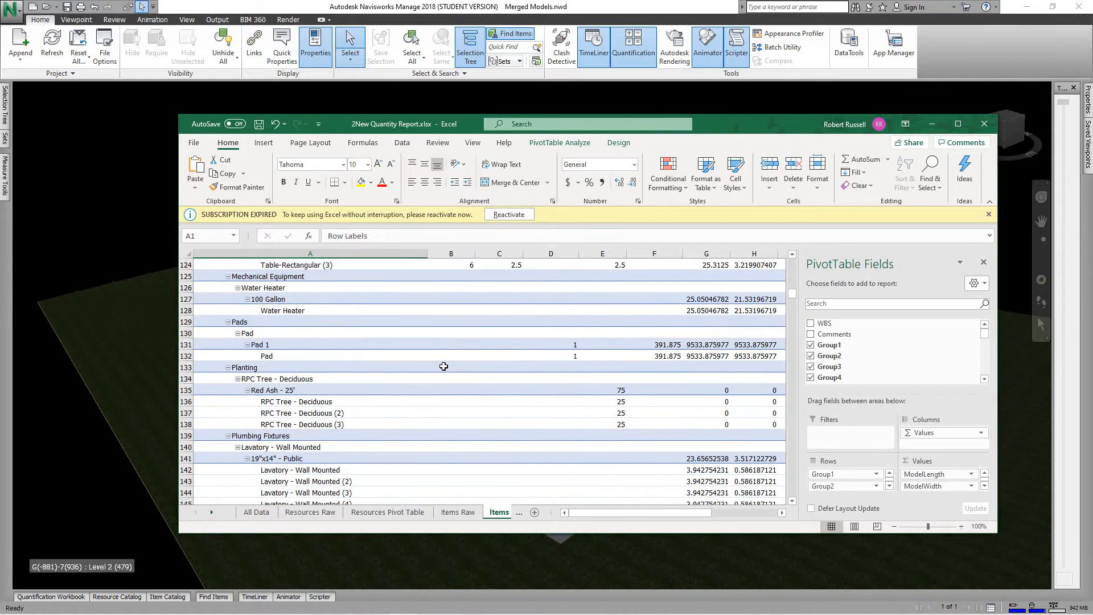
scroll("down", 3)
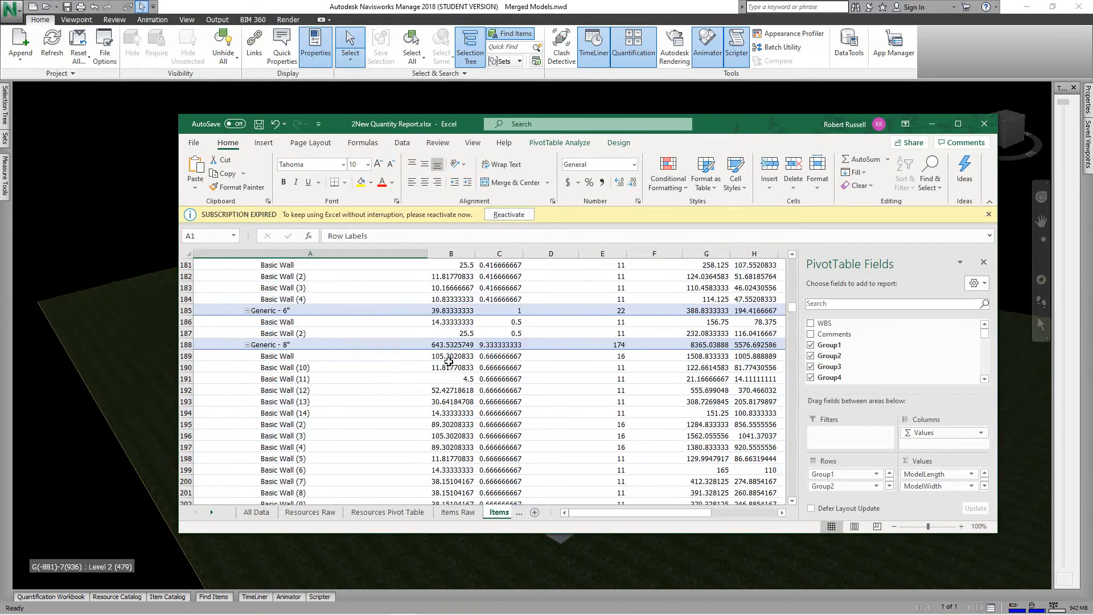
scroll("down", 3)
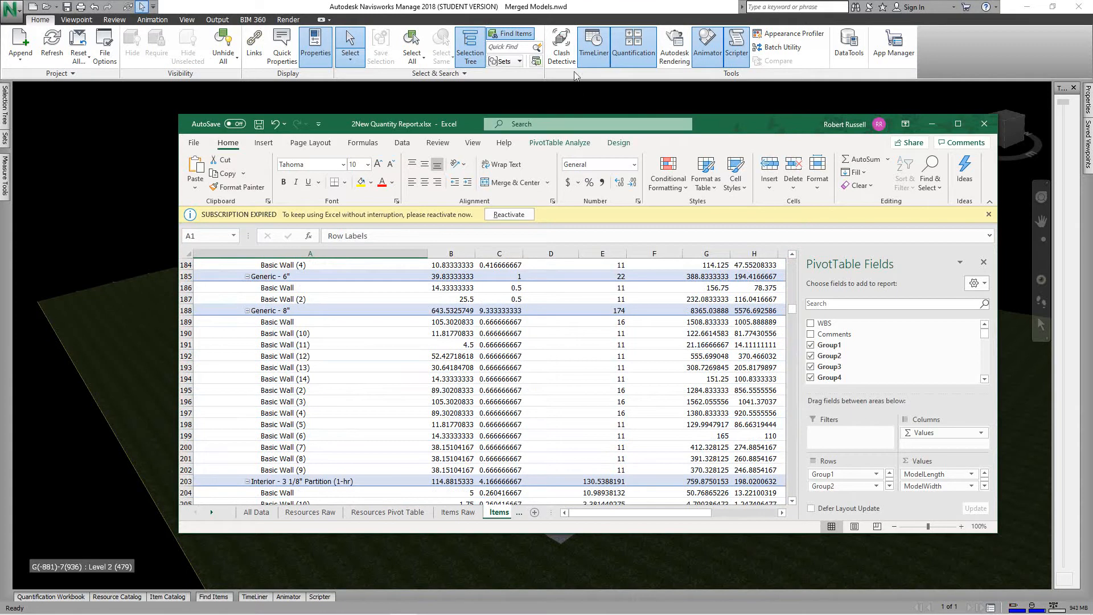